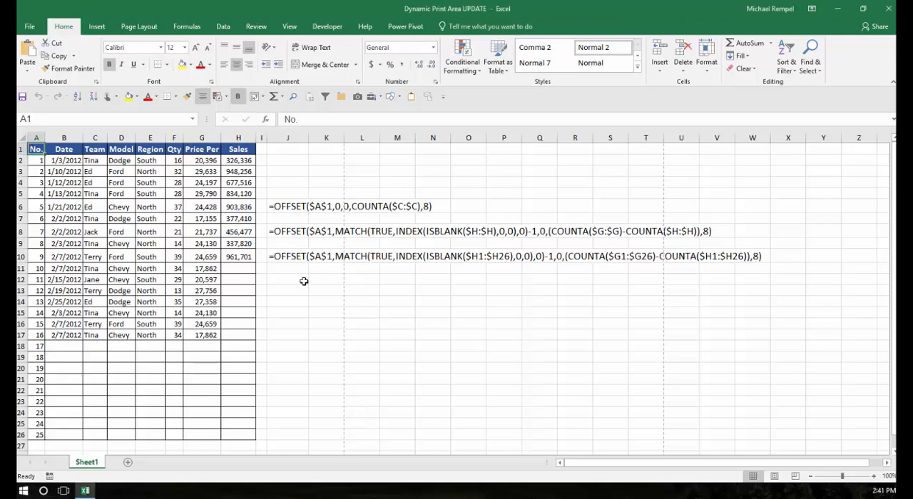
Step: Preview the whole sheet's printout, paging through its three pages
{"action": "left_click", "coordinate": [30, 26]}
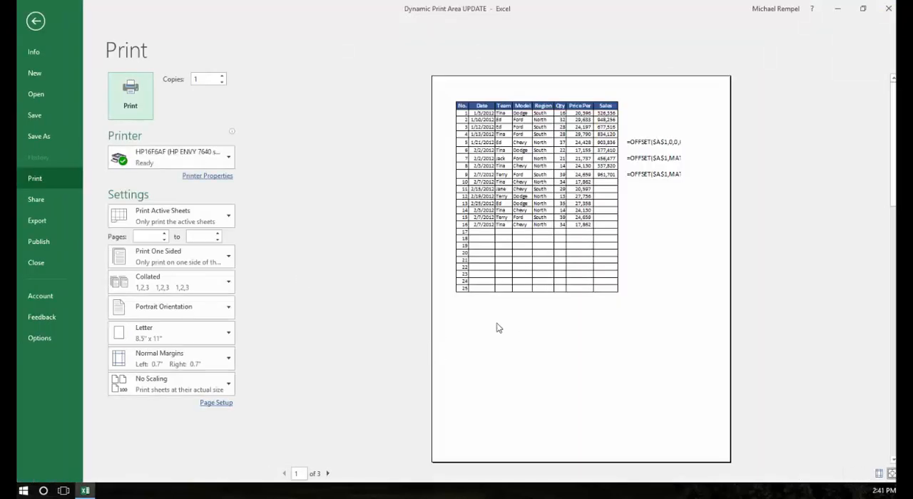
{"action": "mouse_move", "coordinate": [489, 140]}
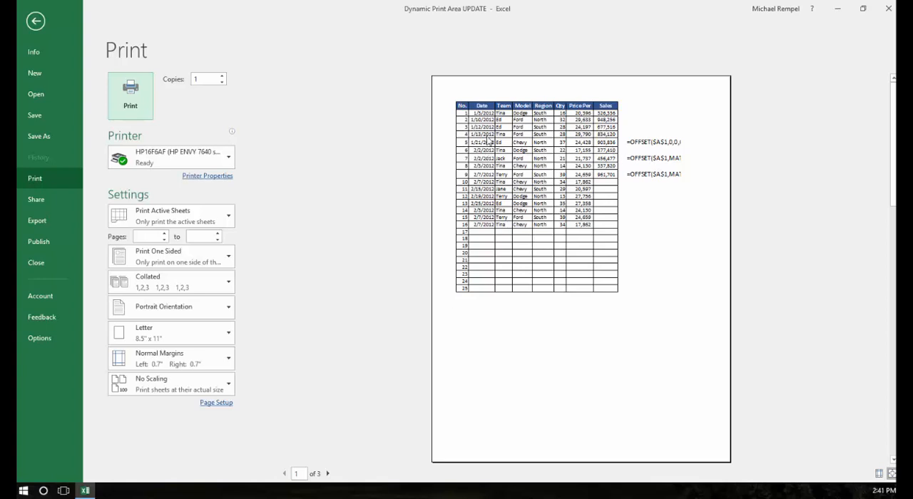
{"action": "mouse_move", "coordinate": [520, 290]}
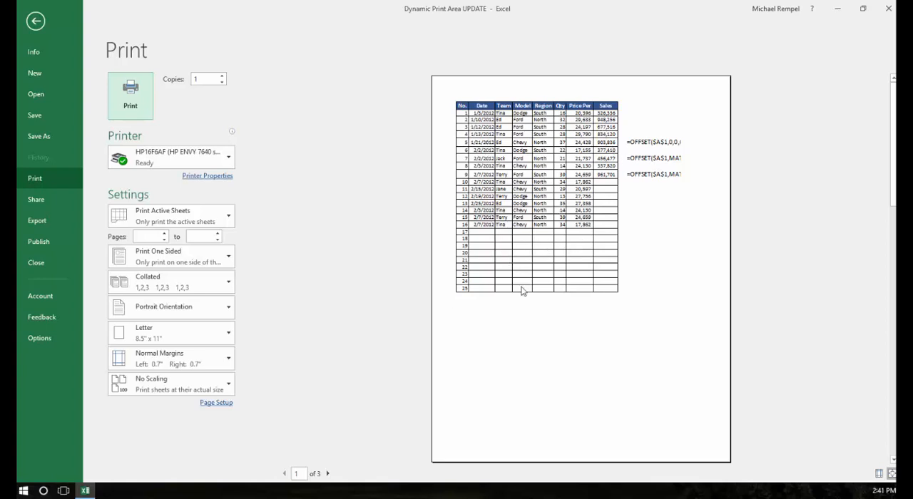
{"action": "left_click", "coordinate": [328, 474]}
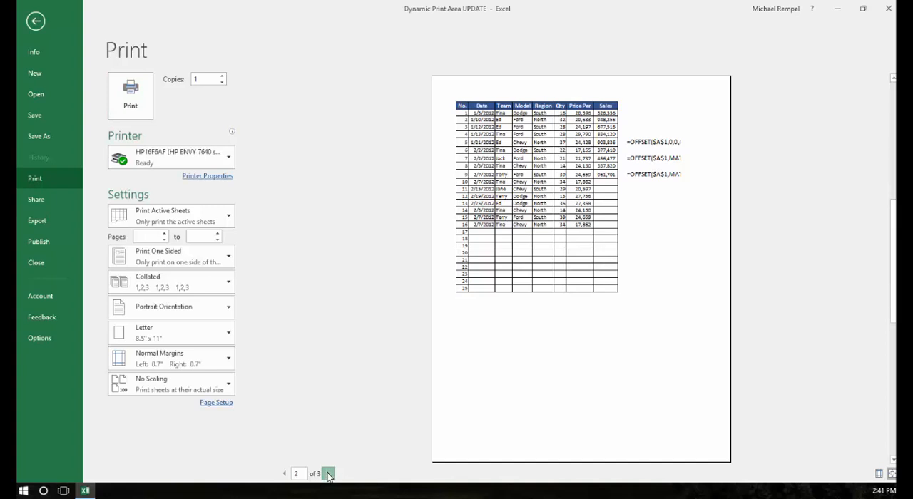
{"action": "left_click", "coordinate": [327, 474]}
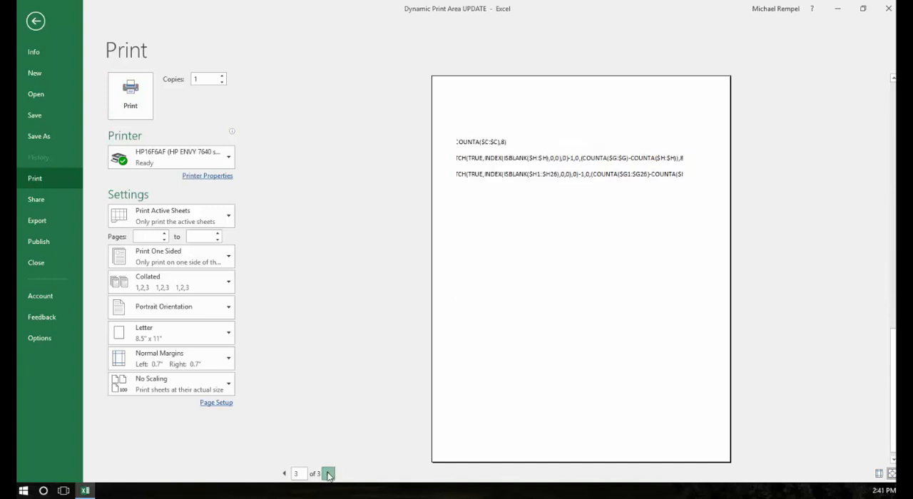
{"action": "left_click", "coordinate": [328, 473]}
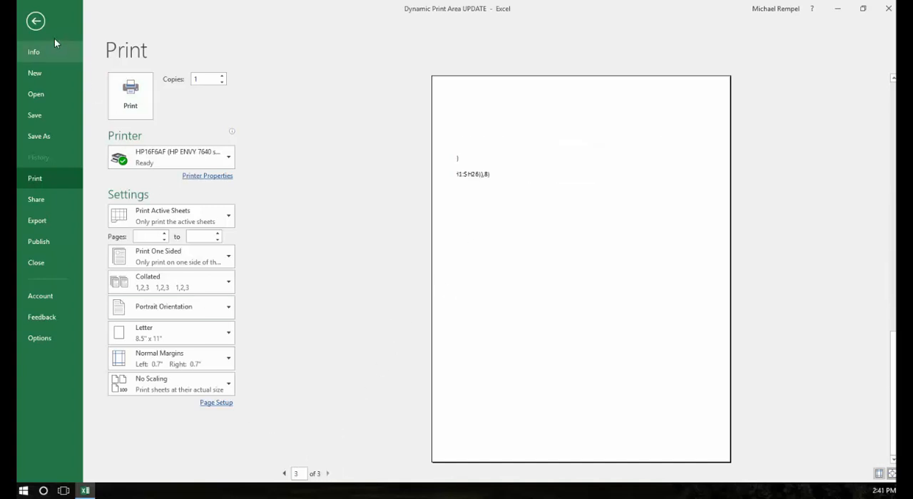
{"action": "left_click", "coordinate": [36, 21]}
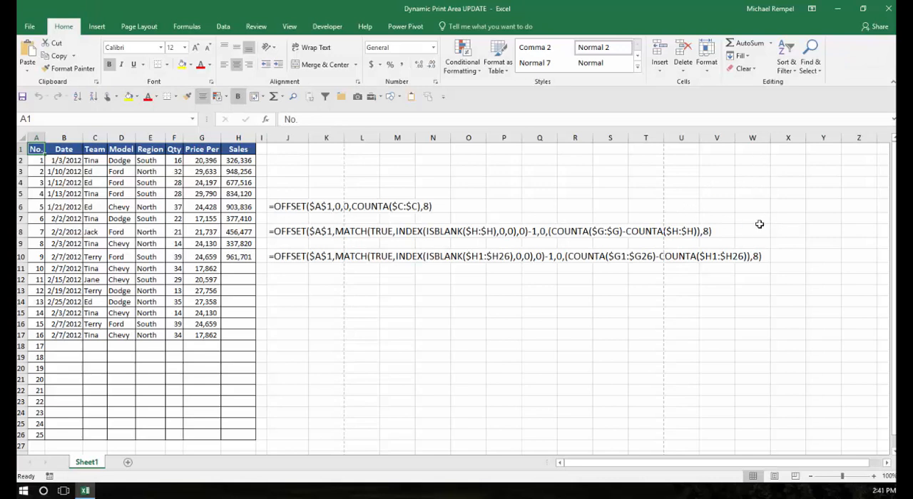
{"action": "mouse_move", "coordinate": [389, 276]}
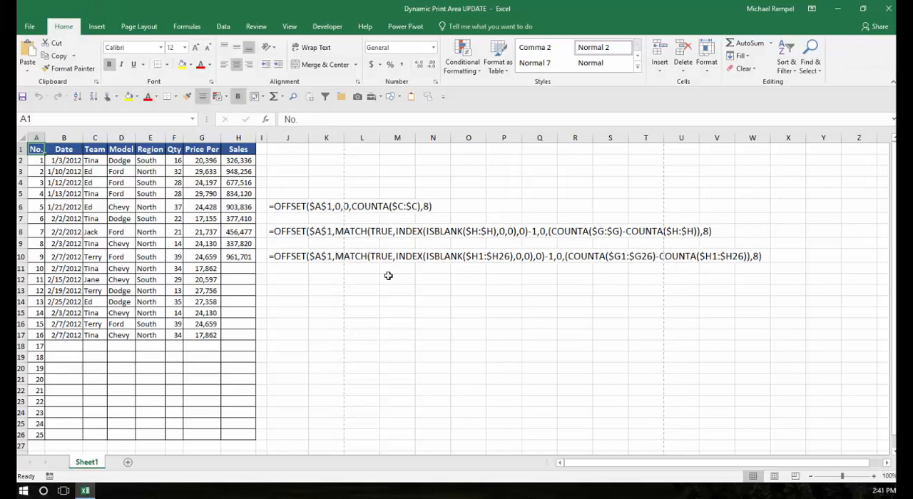
{"action": "mouse_move", "coordinate": [182, 307]}
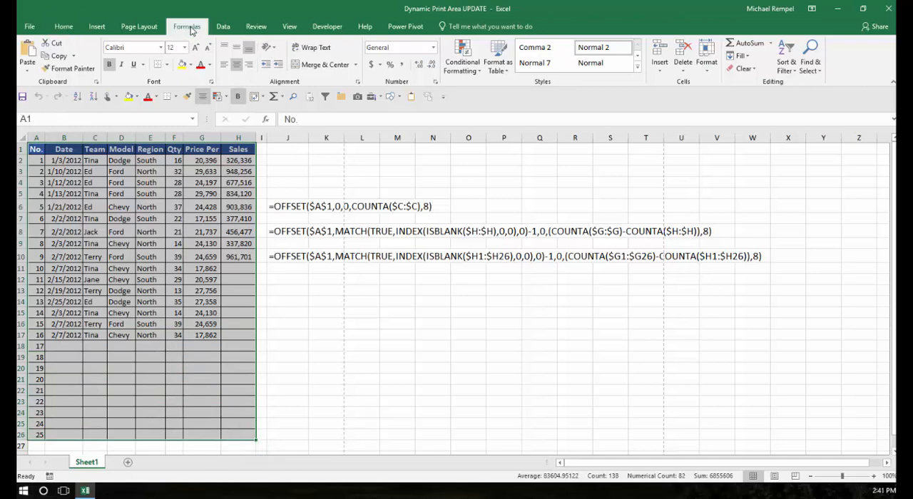
Step: Check Name Manager, which lists no defined names yet
{"action": "left_click", "coordinate": [187, 27]}
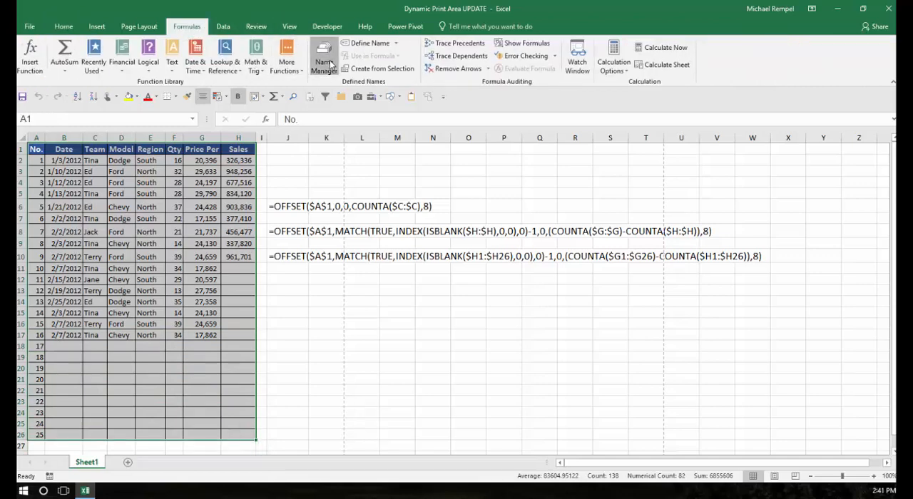
{"action": "left_click", "coordinate": [323, 57]}
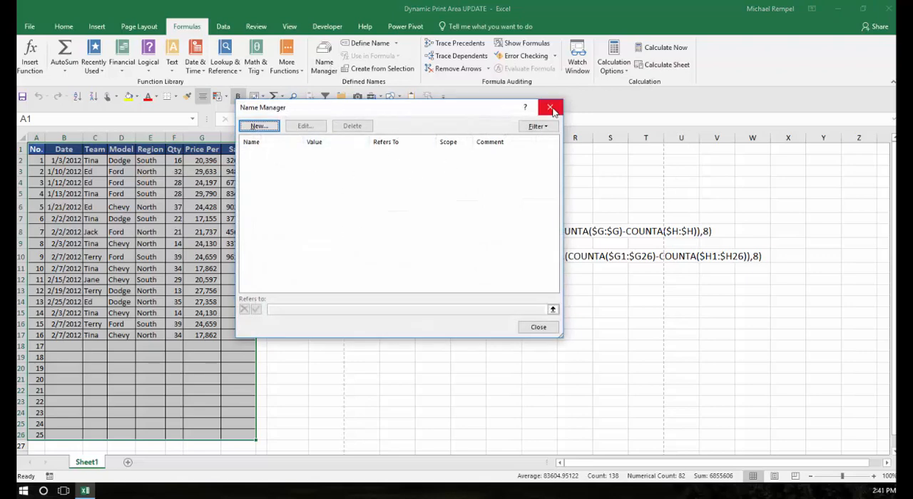
{"action": "left_click", "coordinate": [550, 108]}
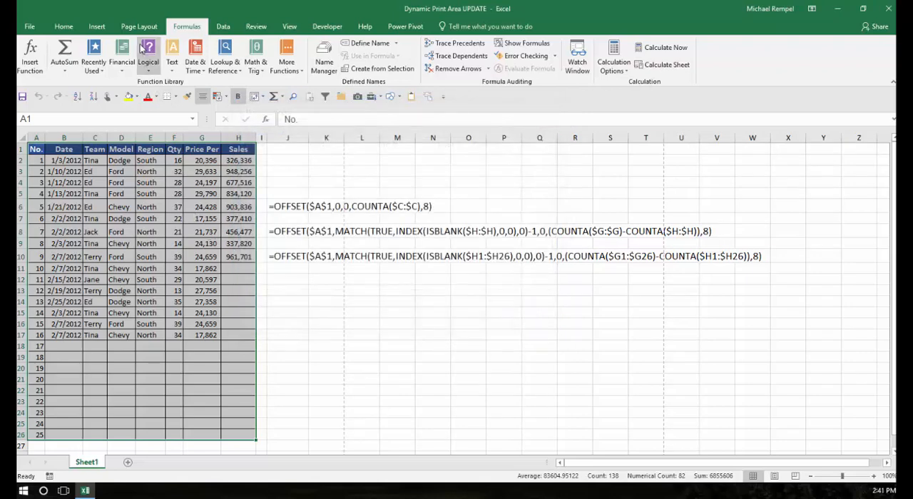
Step: Set the print area to A1:H26 and confirm it as Print_Area in Name Manager
{"action": "left_click", "coordinate": [139, 27]}
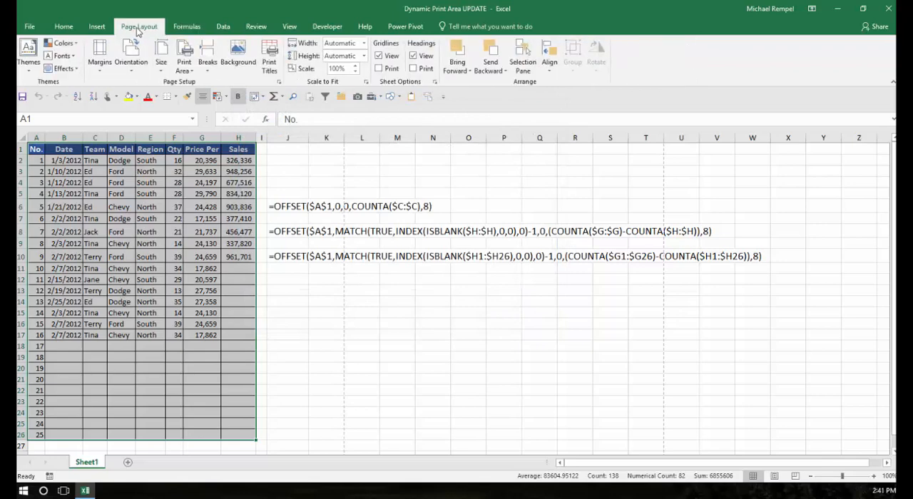
{"action": "left_click", "coordinate": [184, 57]}
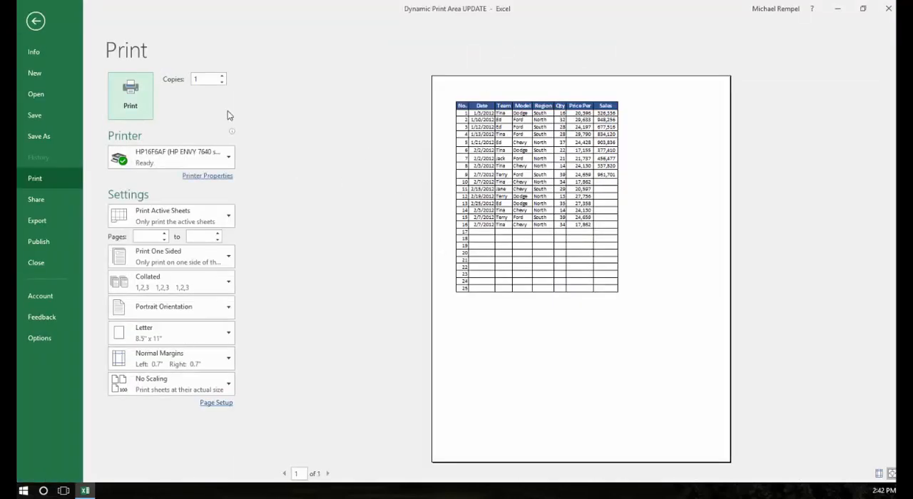
{"action": "left_click", "coordinate": [36, 21]}
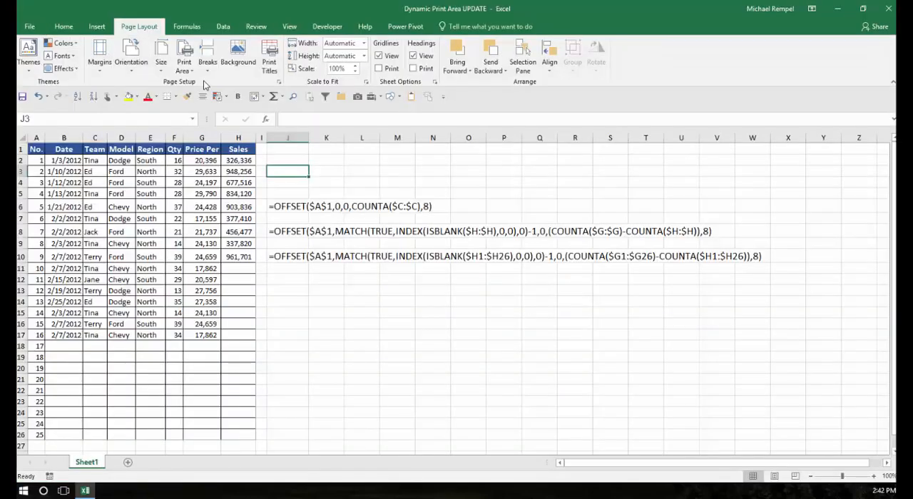
{"action": "left_click", "coordinate": [186, 26]}
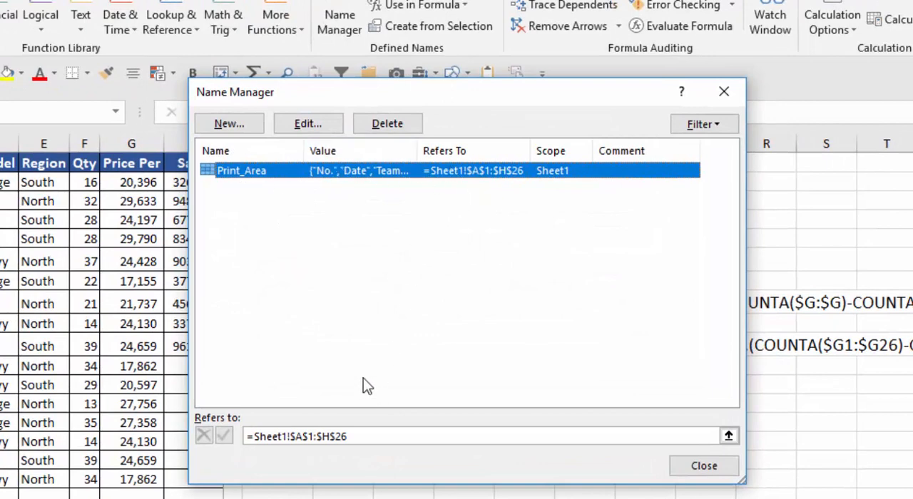
{"action": "mouse_move", "coordinate": [282, 419]}
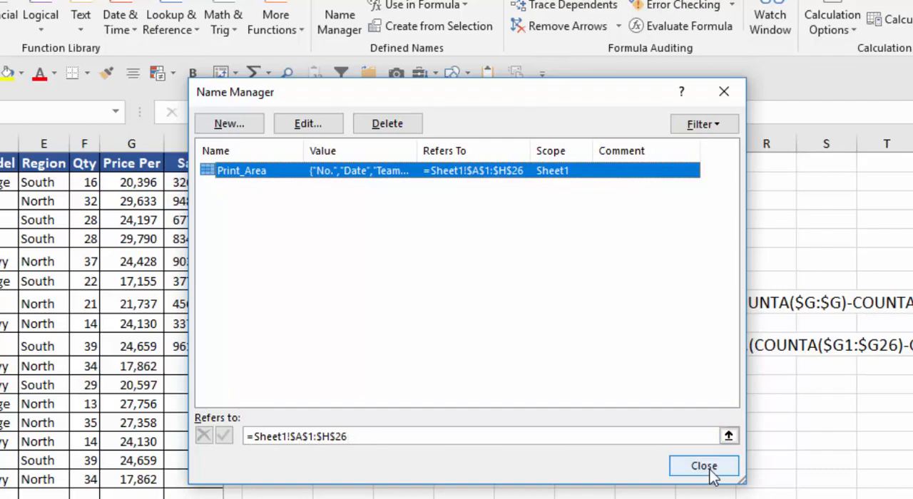
{"action": "left_click", "coordinate": [704, 466]}
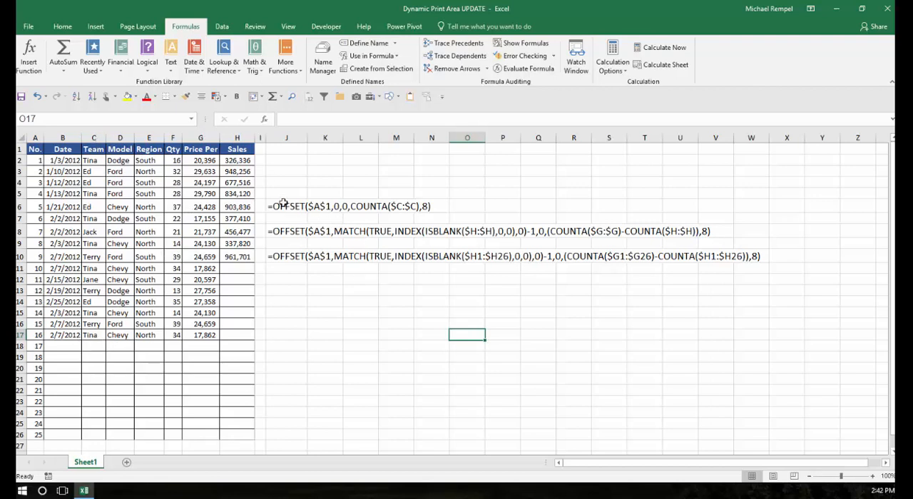
{"action": "left_click", "coordinate": [285, 206]}
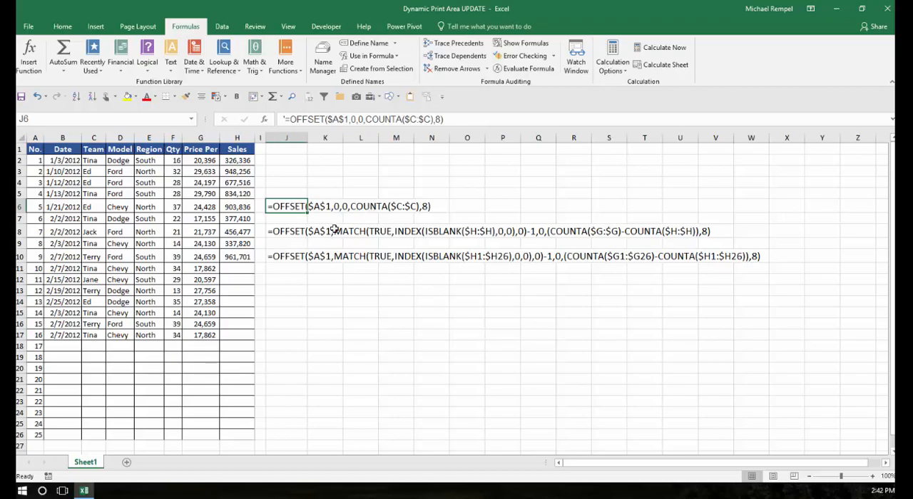
{"action": "mouse_move", "coordinate": [296, 275]}
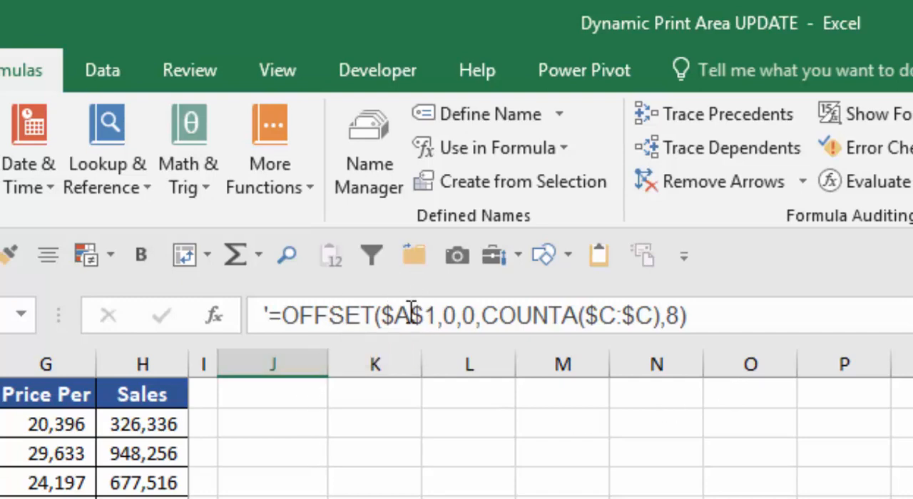
{"action": "mouse_move", "coordinate": [428, 315]}
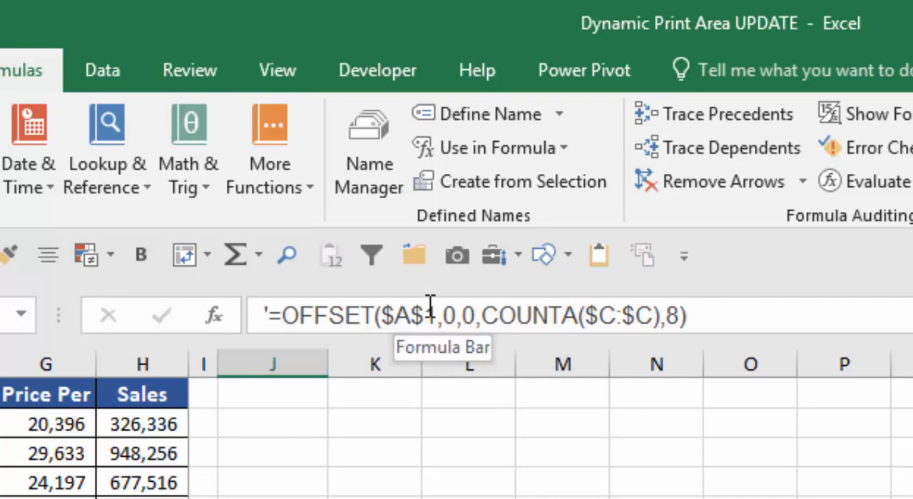
{"action": "mouse_move", "coordinate": [471, 316]}
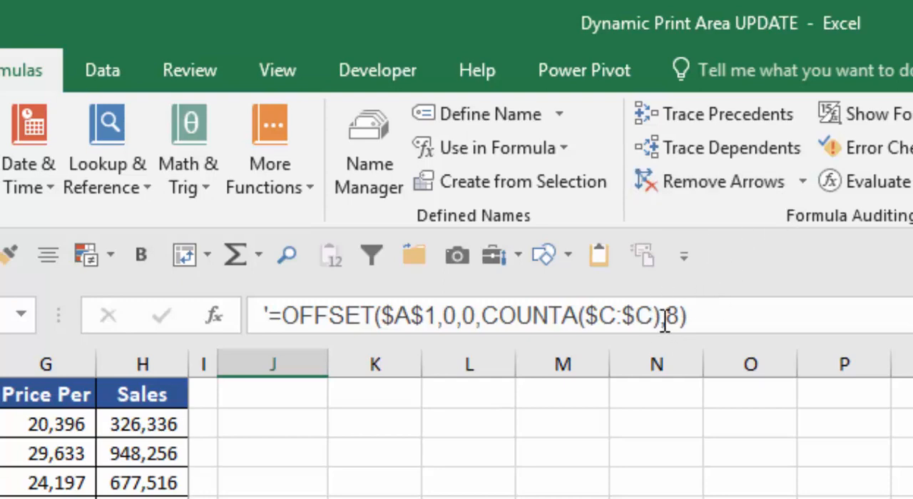
{"action": "left_click", "coordinate": [375, 364]}
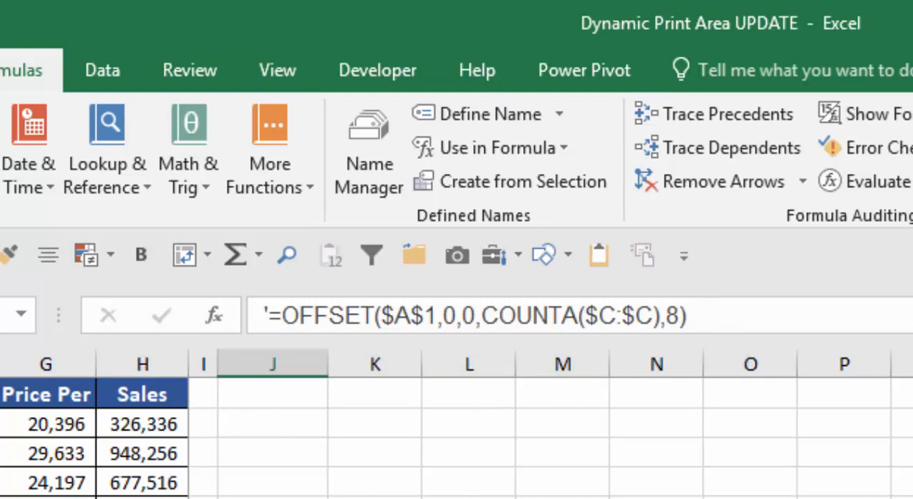
{"action": "mouse_move", "coordinate": [708, 314]}
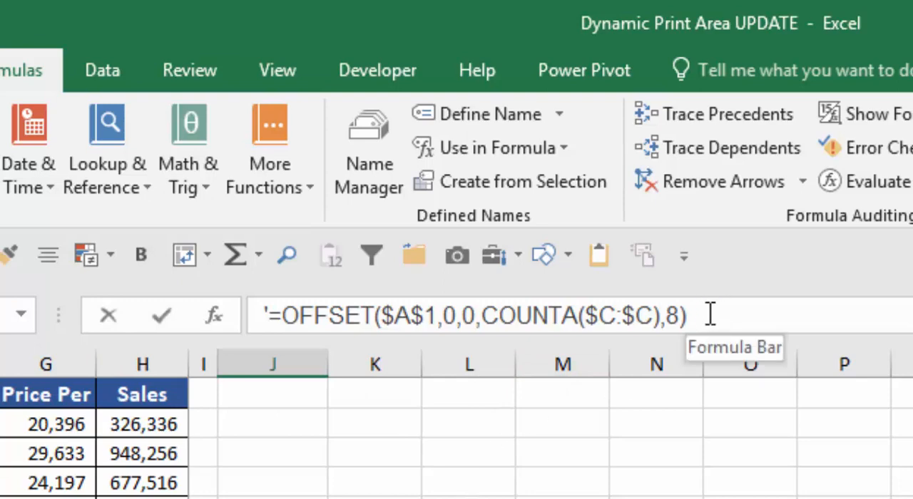
{"action": "triple_click", "coordinate": [478, 315]}
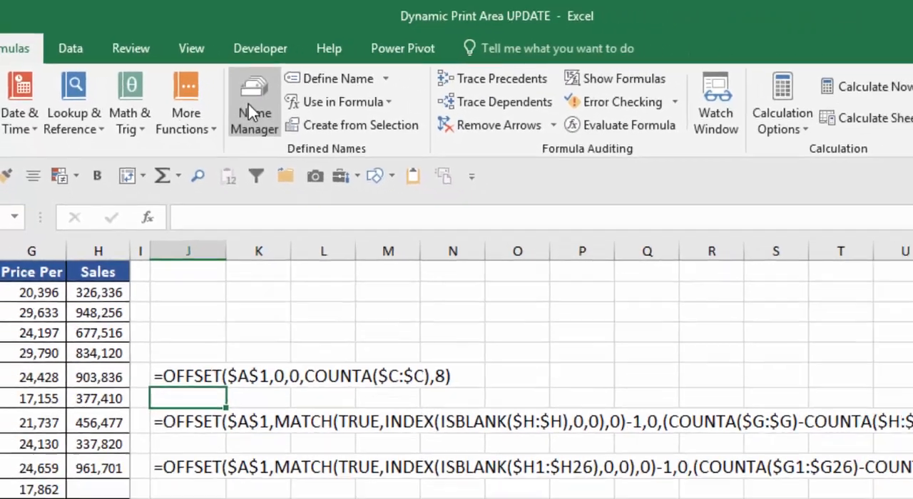
Step: Define the name MikePrint as =OFFSET($A$1,0,0,COUNTA($C:$C),8)
{"action": "left_click", "coordinate": [254, 100]}
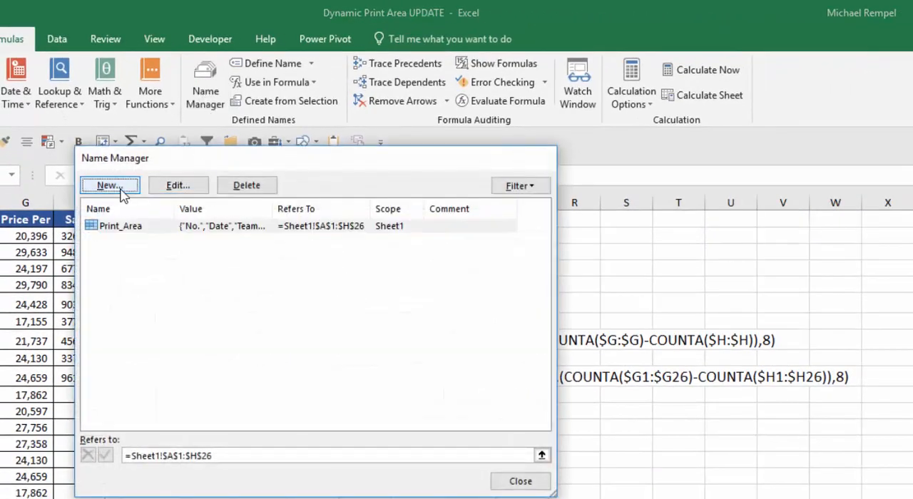
{"action": "left_click", "coordinate": [108, 185]}
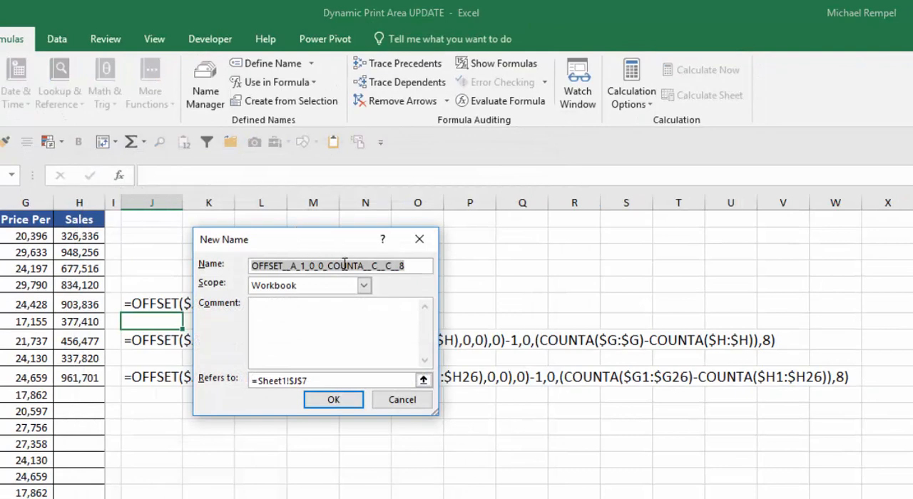
{"action": "type", "text": "MikePrint"}
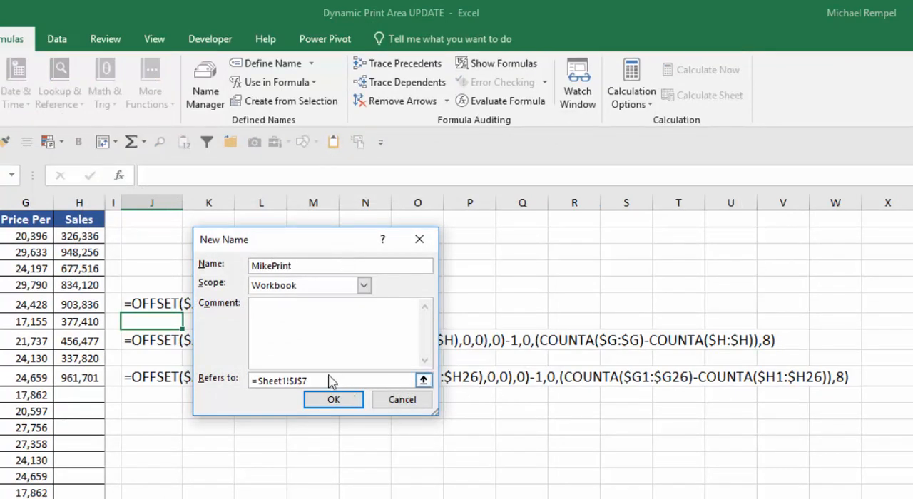
{"action": "type", "text": "=OFFSET($A$1,0,0,COUNTA($C:$C),8)"}
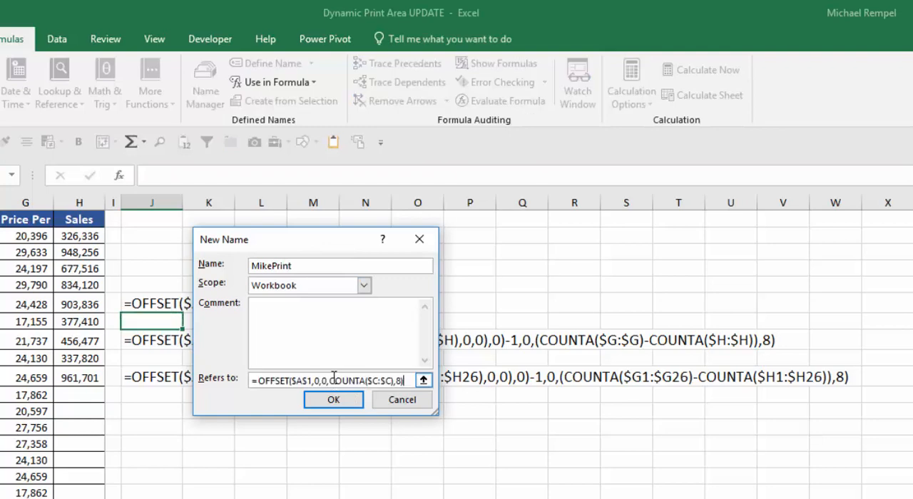
{"action": "left_click", "coordinate": [333, 399]}
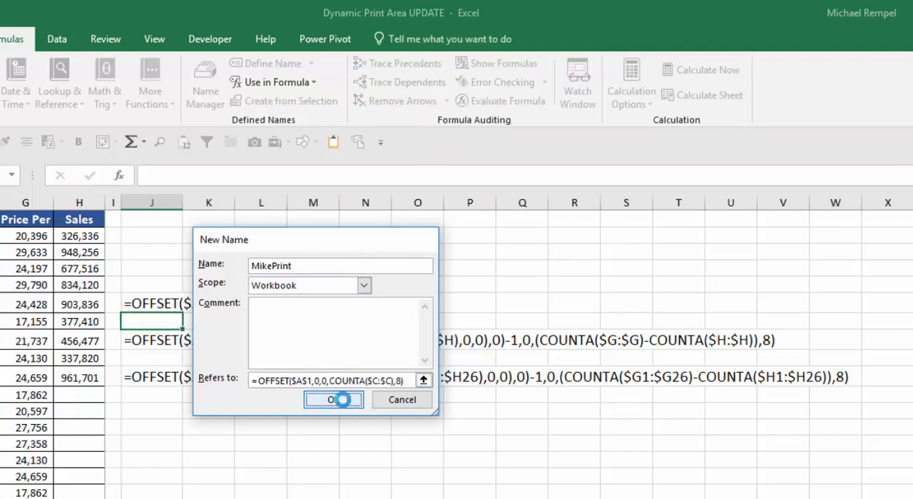
{"action": "left_click", "coordinate": [332, 399]}
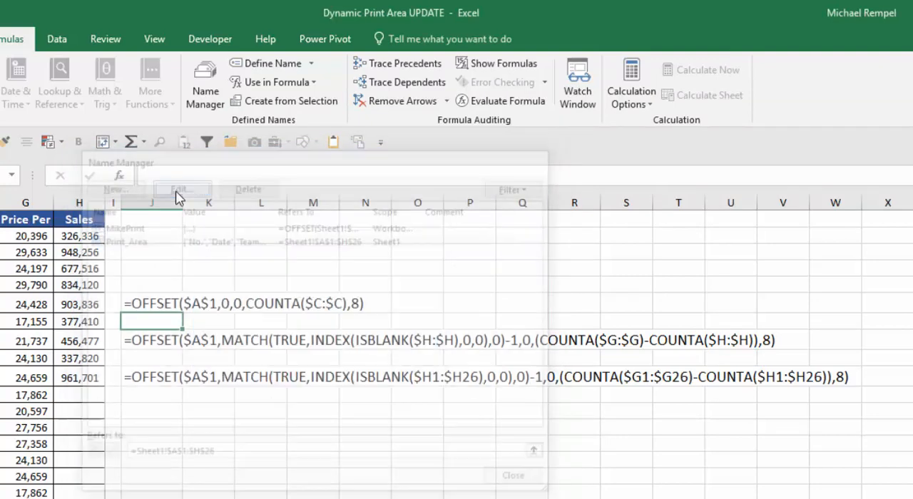
Step: Change Print_Area to refer to =MikePrint
{"action": "left_click", "coordinate": [181, 189]}
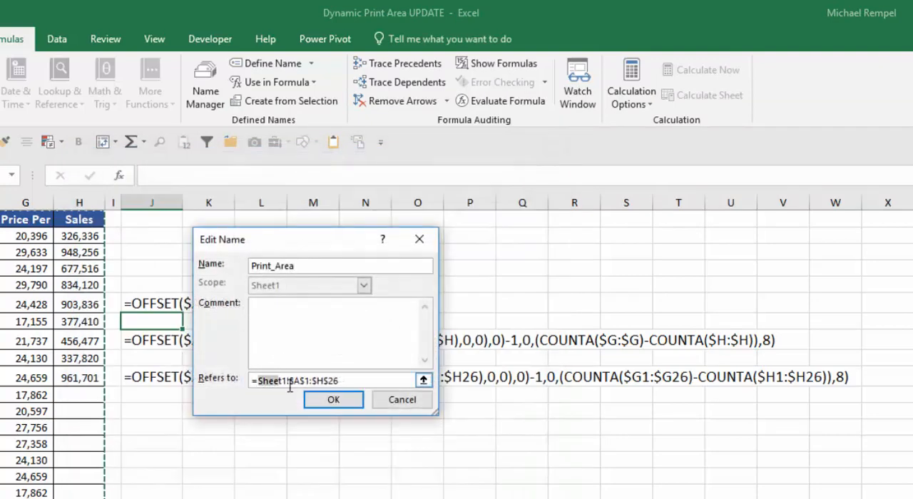
{"action": "type", "text": "=Mike"}
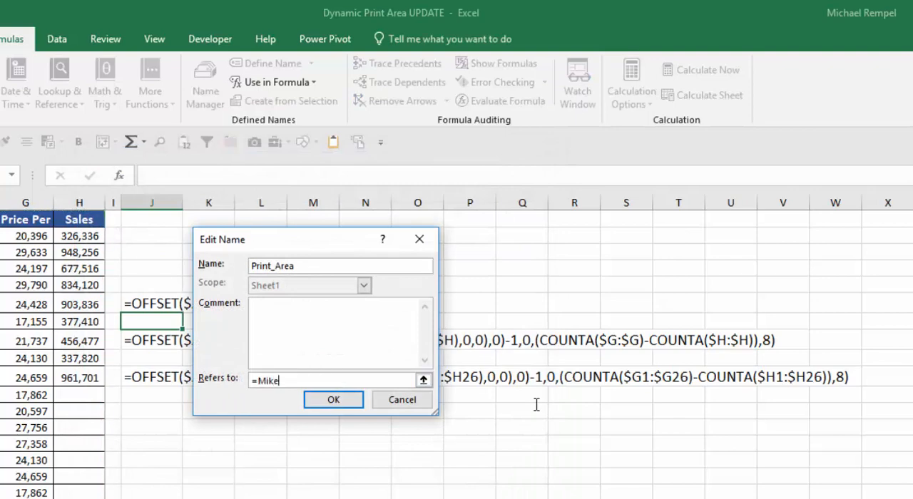
{"action": "type", "text": "Print"}
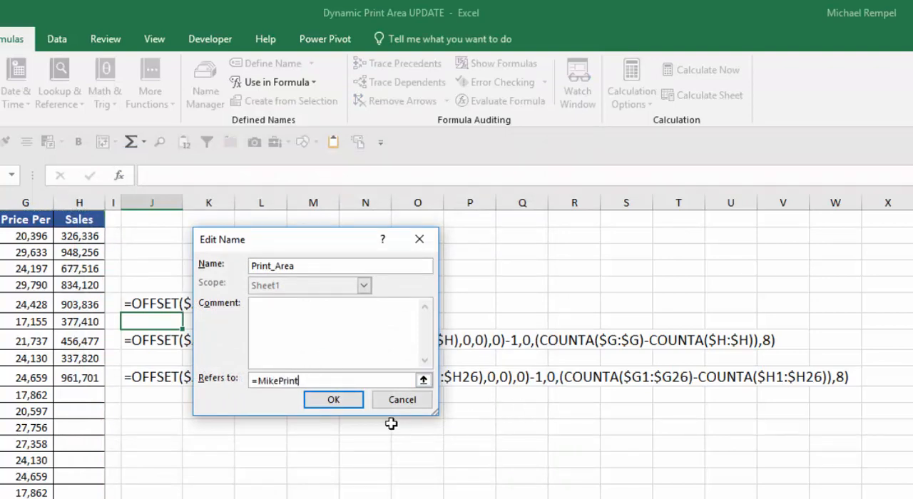
{"action": "left_click", "coordinate": [333, 399]}
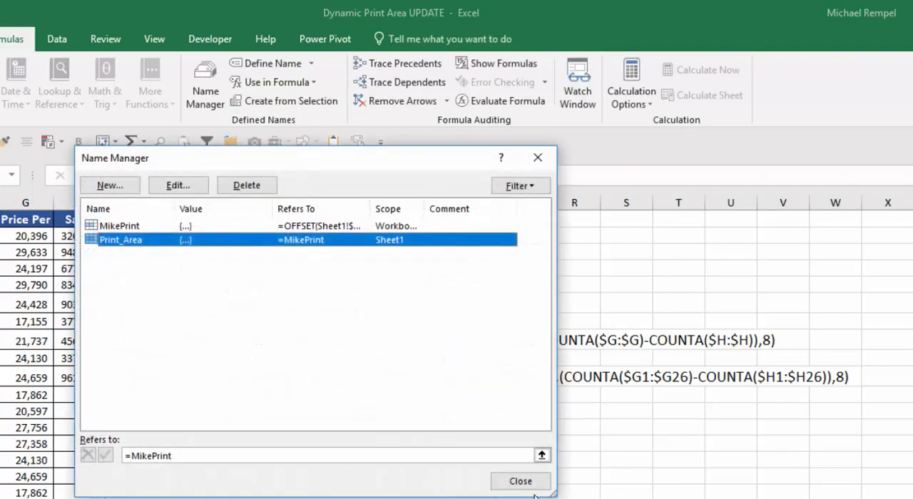
Step: Close Name Manager and select the blank-Sales records in A11:H17
{"action": "left_click", "coordinate": [520, 481]}
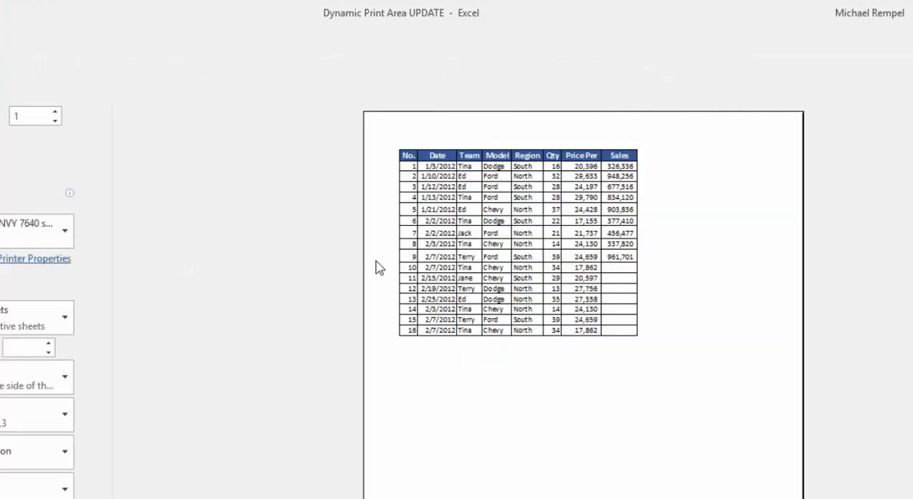
{"action": "mouse_move", "coordinate": [477, 350]}
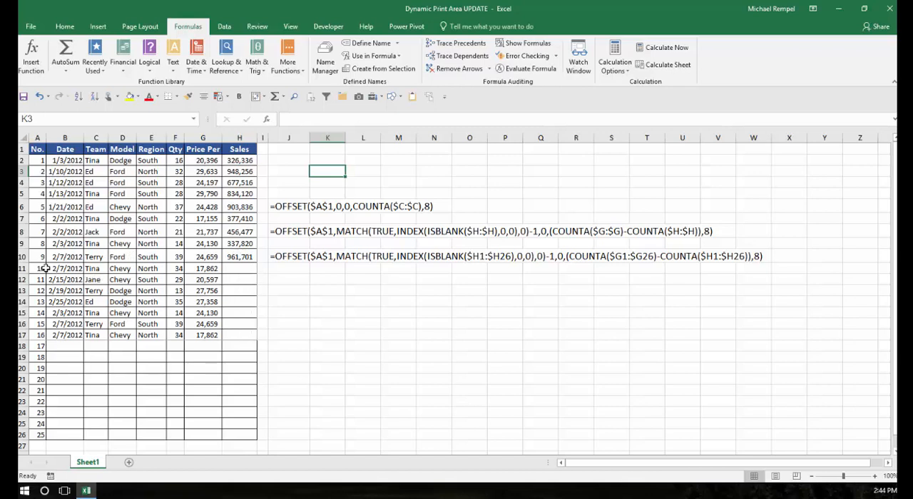
{"action": "left_click_drag", "start_coordinate": [37, 268], "coordinate": [239, 336]}
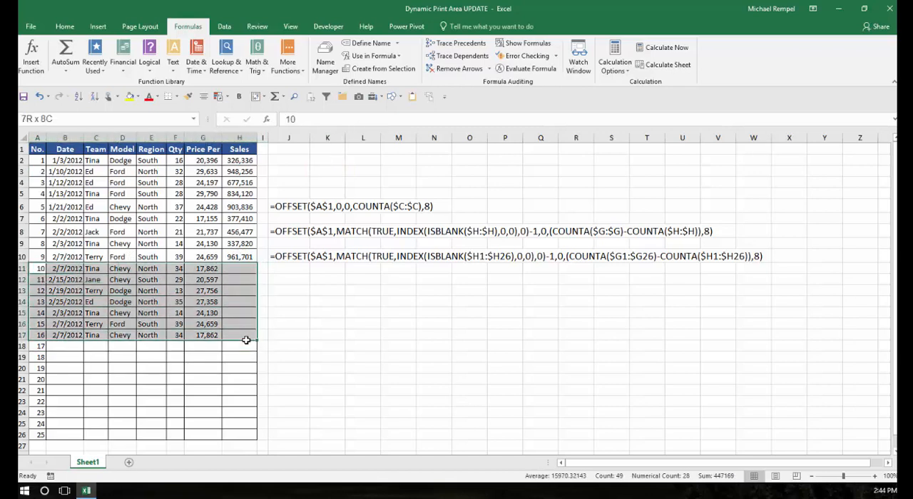
{"action": "left_click", "coordinate": [289, 300]}
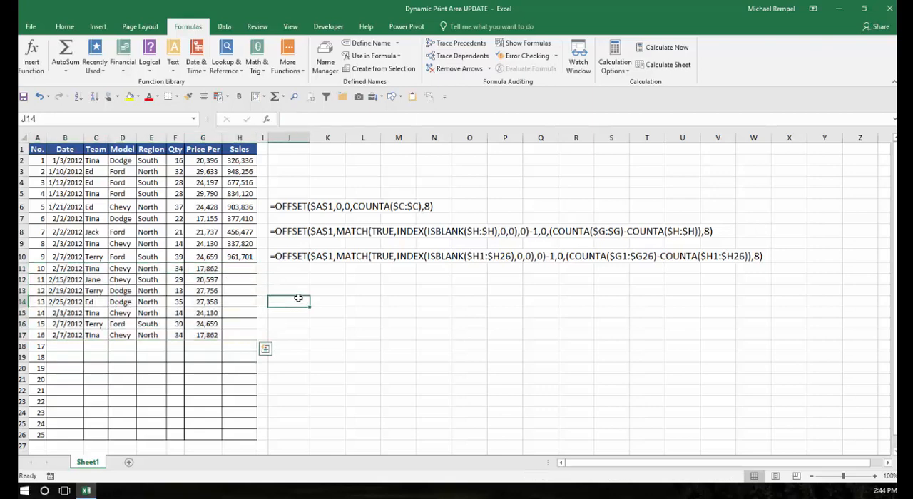
{"action": "left_click", "coordinate": [288, 231]}
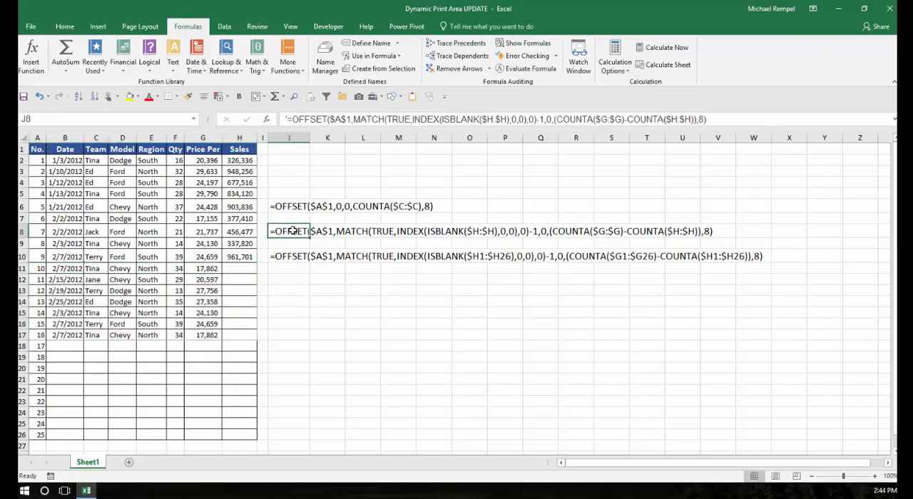
{"action": "mouse_move", "coordinate": [398, 272]}
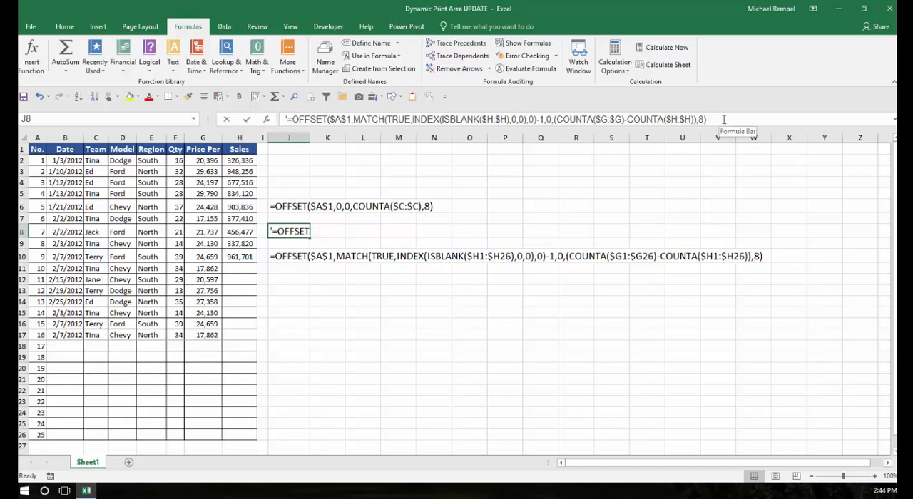
{"action": "triple_click", "coordinate": [495, 119]}
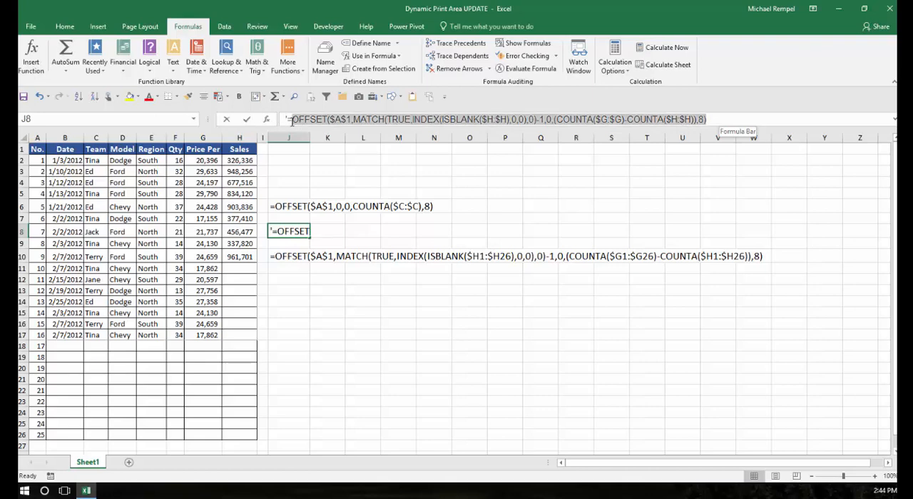
{"action": "left_click", "coordinate": [290, 119]}
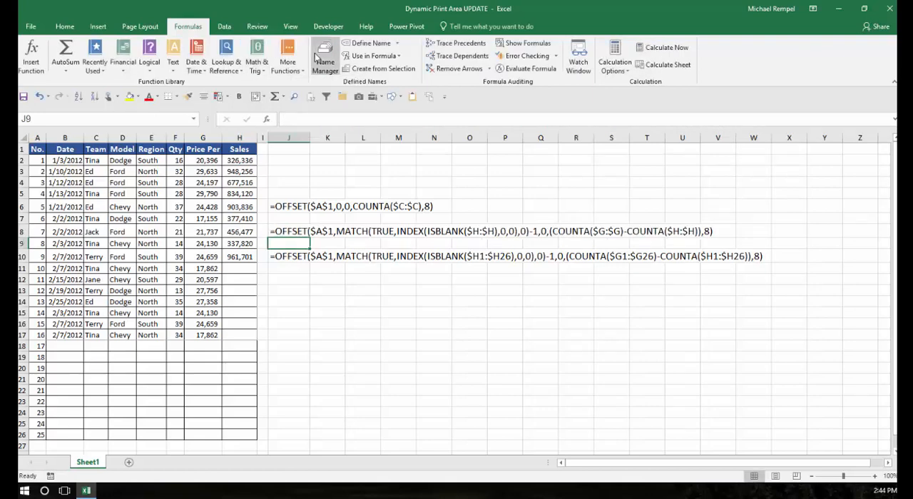
Step: Replace MikePrint's definition with the pasted MATCH/INDEX/ISBLANK OFFSET formula
{"action": "left_click", "coordinate": [325, 53]}
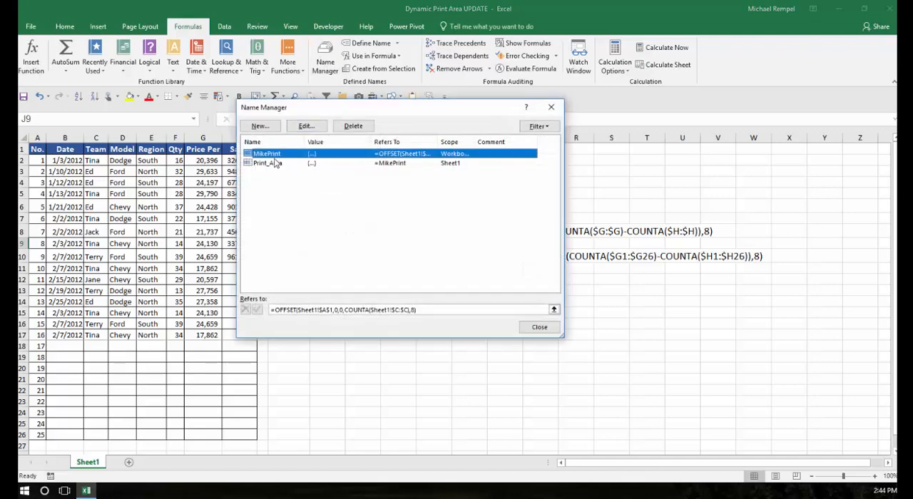
{"action": "left_click", "coordinate": [305, 125]}
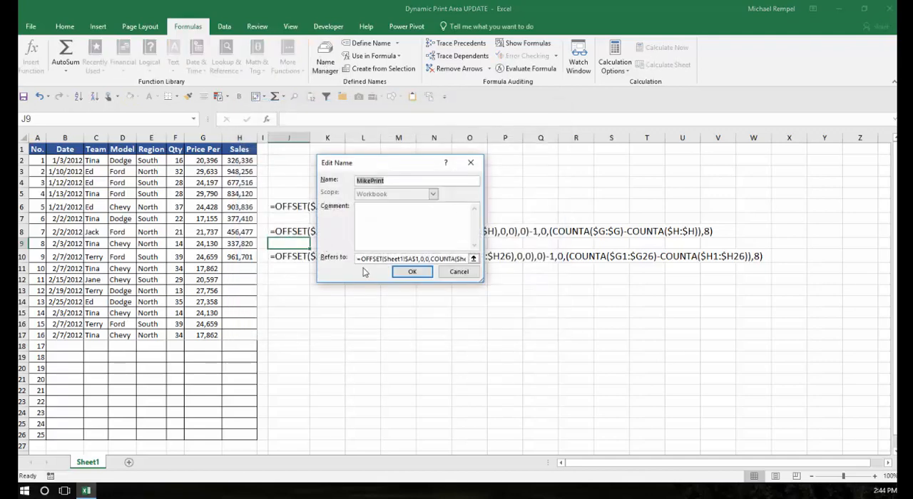
{"action": "left_click", "coordinate": [414, 258]}
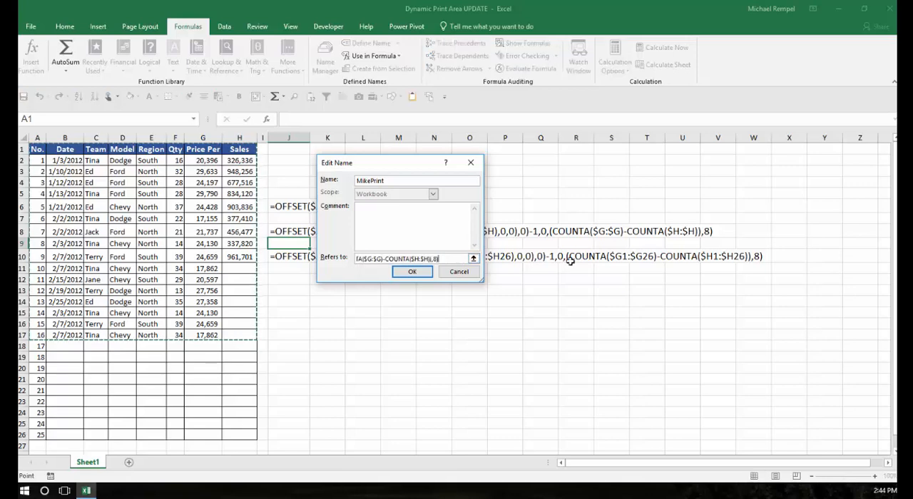
{"action": "left_click", "coordinate": [412, 272]}
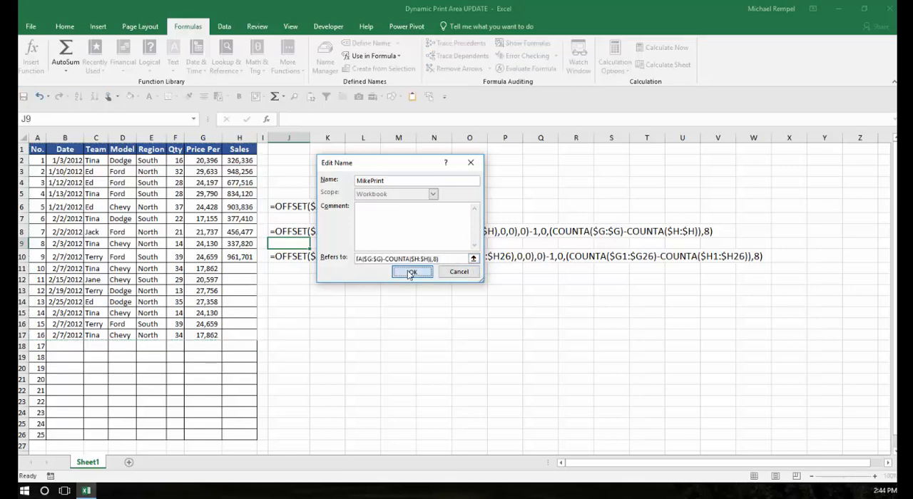
{"action": "left_click", "coordinate": [411, 272]}
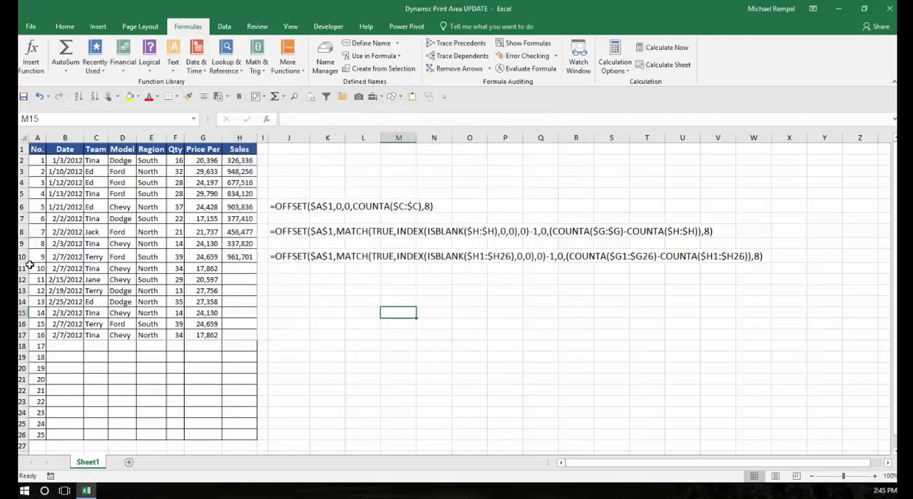
Step: Preview the print area, which now shows only rows 10–16
{"action": "left_click_drag", "start_coordinate": [36, 268], "coordinate": [239, 335]}
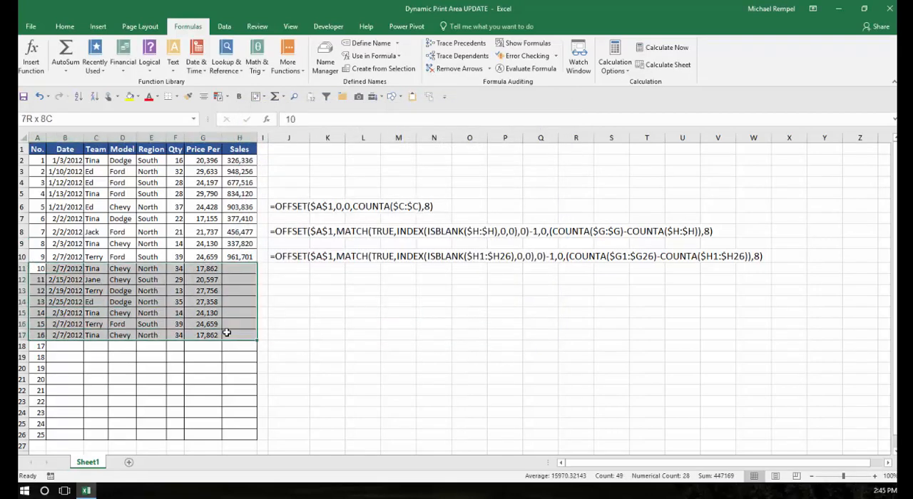
{"action": "left_click", "coordinate": [398, 301]}
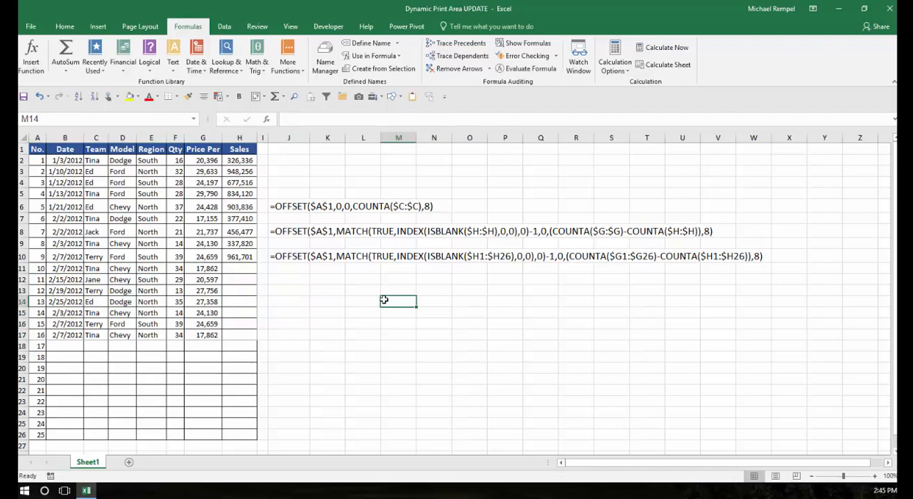
{"action": "left_click", "coordinate": [30, 26]}
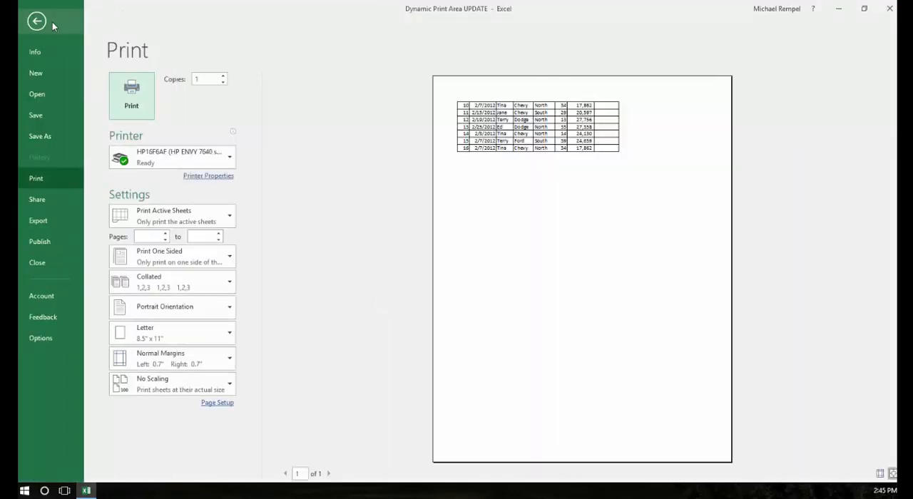
{"action": "left_click", "coordinate": [36, 20]}
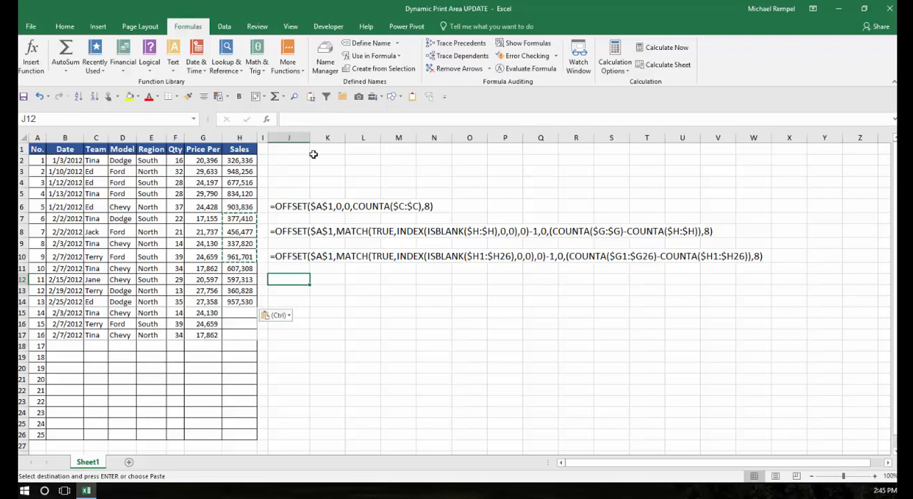
Step: With Sales pasted into H11:H14, preview again to see only records 14–16
{"action": "left_click", "coordinate": [288, 160]}
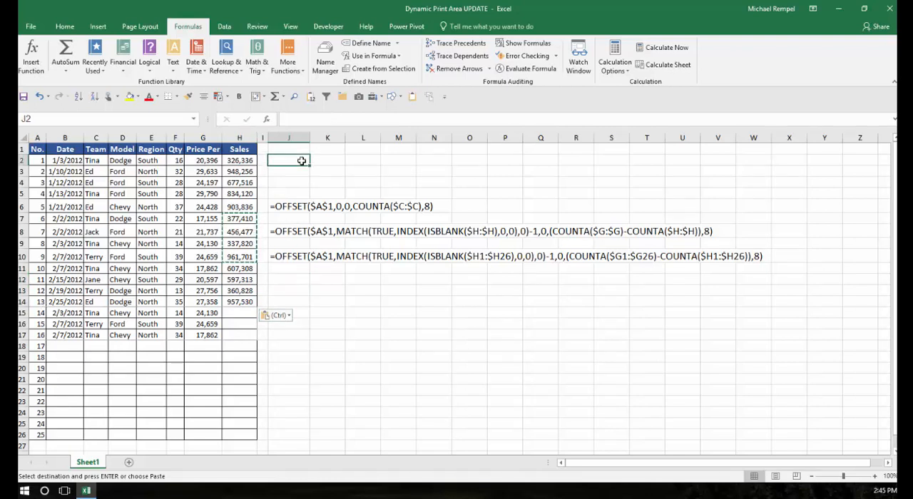
{"action": "left_click", "coordinate": [30, 27]}
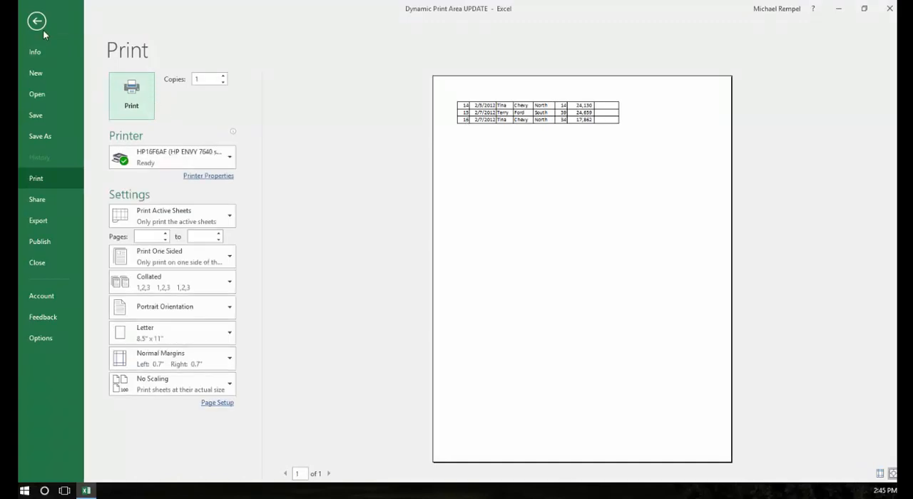
{"action": "left_click", "coordinate": [37, 20]}
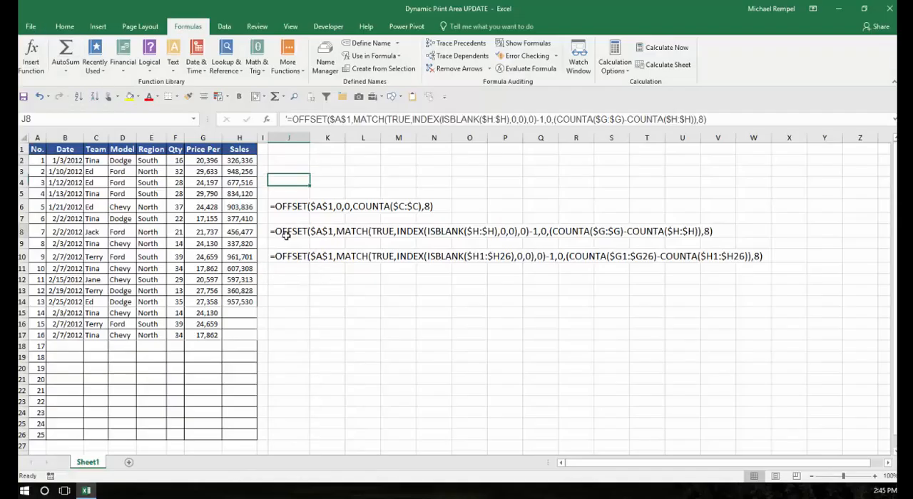
Step: Select the MATCH formula text cell, then J10 holding the fixed-range OFFSET formula
{"action": "left_click", "coordinate": [288, 231]}
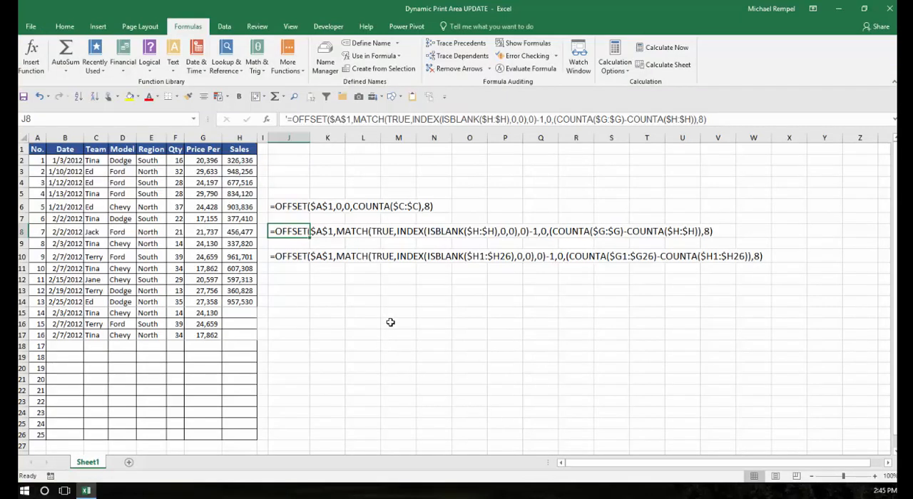
{"action": "mouse_move", "coordinate": [526, 82]}
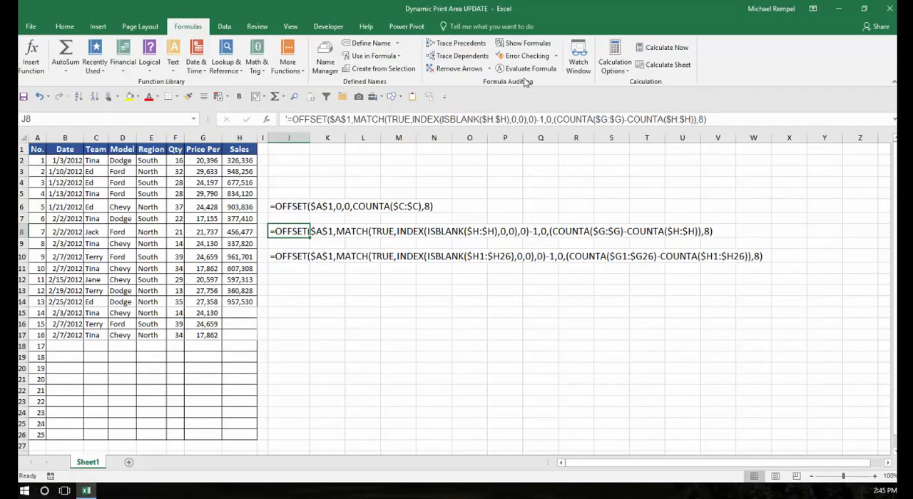
{"action": "mouse_move", "coordinate": [325, 223]}
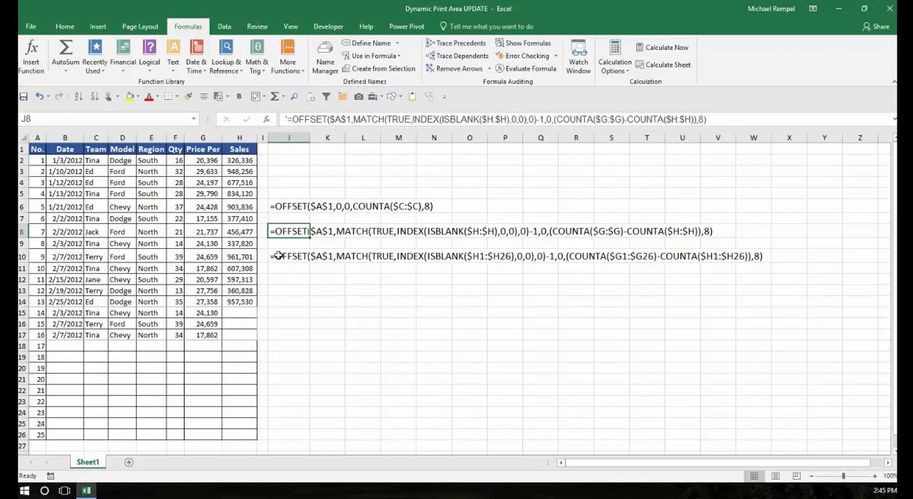
{"action": "left_click", "coordinate": [289, 256]}
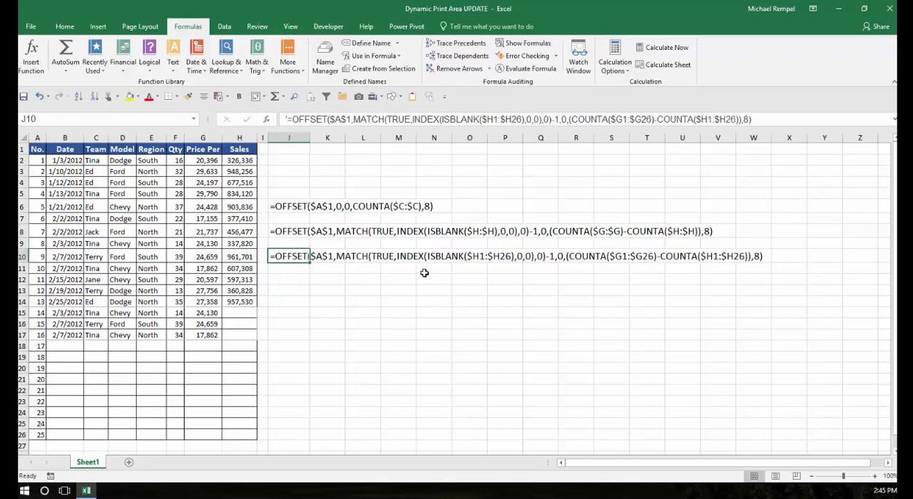
{"action": "mouse_move", "coordinate": [477, 237]}
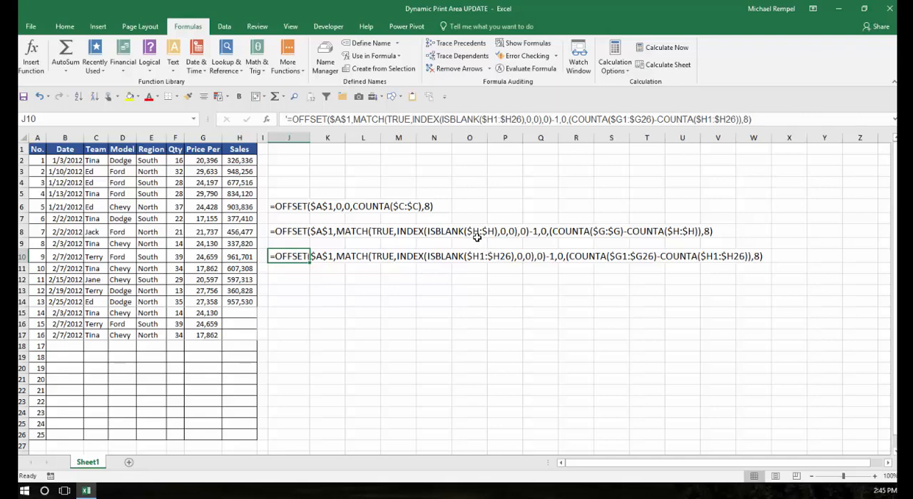
{"action": "mouse_move", "coordinate": [605, 218]}
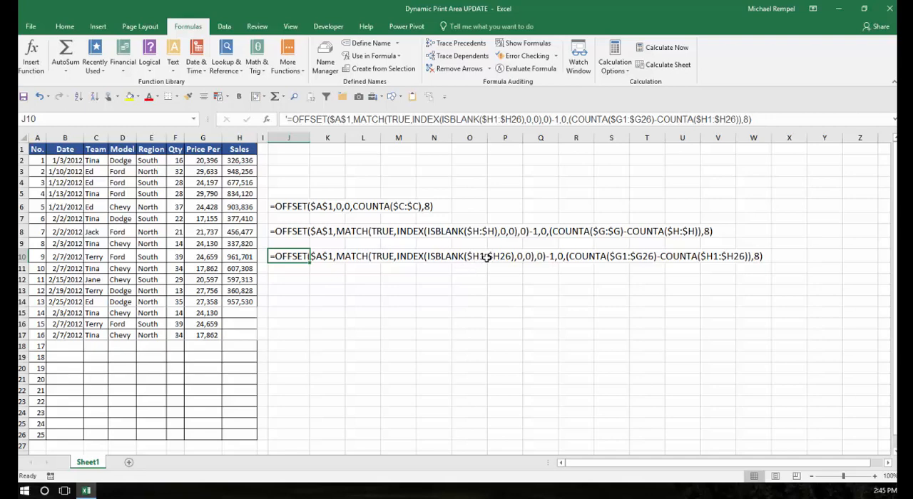
{"action": "mouse_move", "coordinate": [503, 266]}
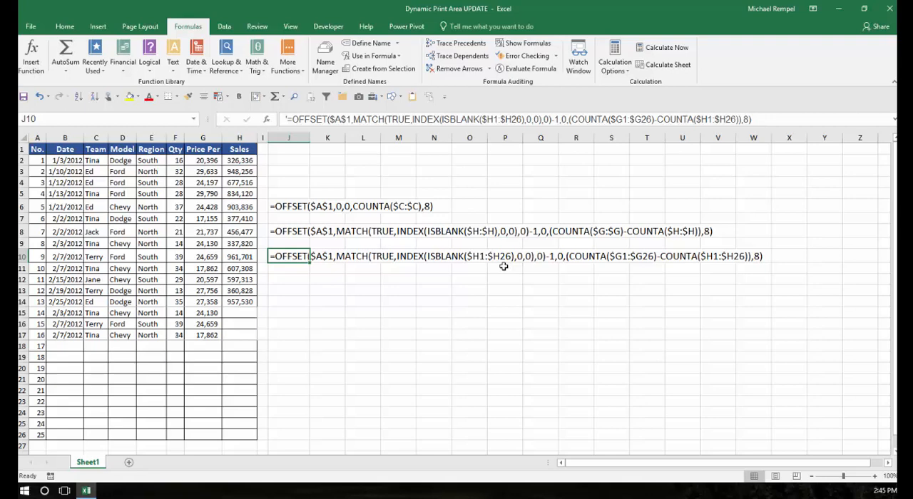
{"action": "mouse_move", "coordinate": [479, 262]}
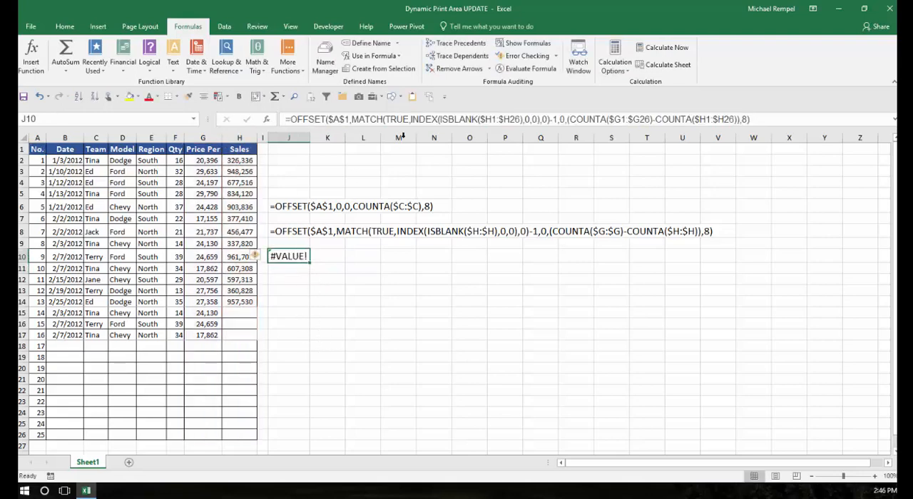
Step: Launch Evaluate Formula on J10's OFFSET formula, with ISBLANK up next
{"action": "left_click", "coordinate": [530, 68]}
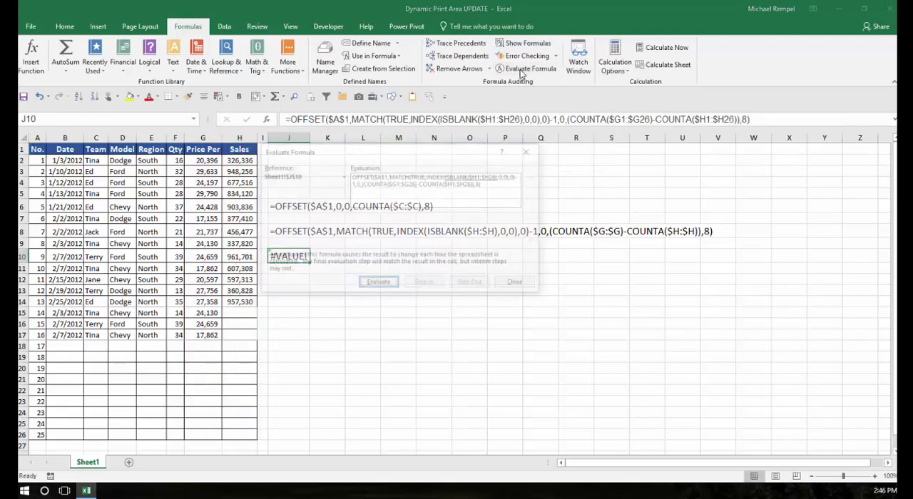
{"action": "left_click", "coordinate": [379, 283]}
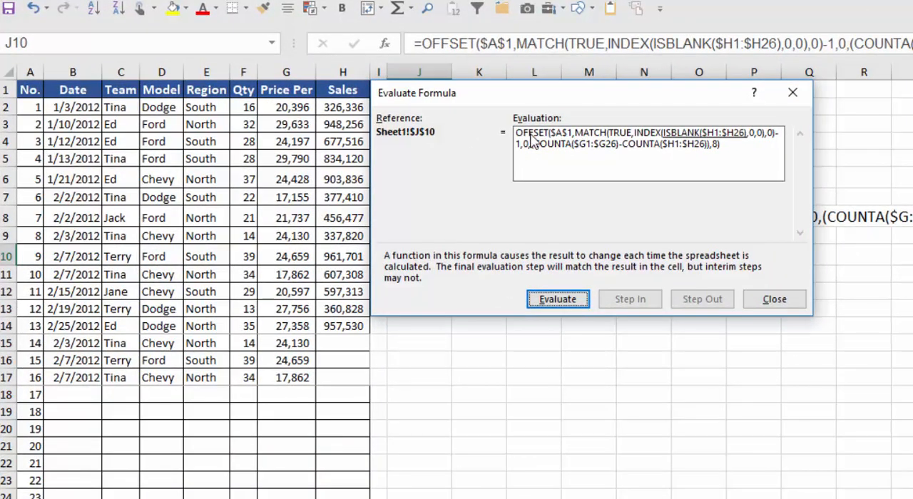
{"action": "mouse_move", "coordinate": [561, 143]}
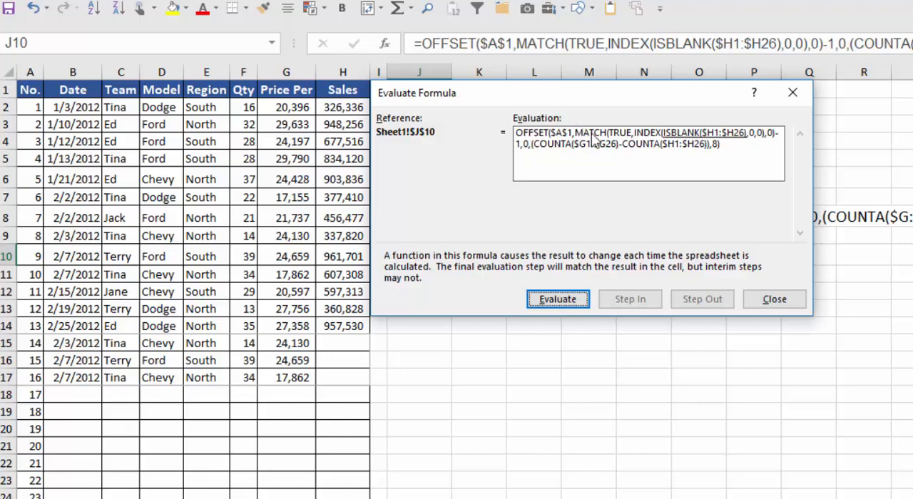
{"action": "mouse_move", "coordinate": [735, 145]}
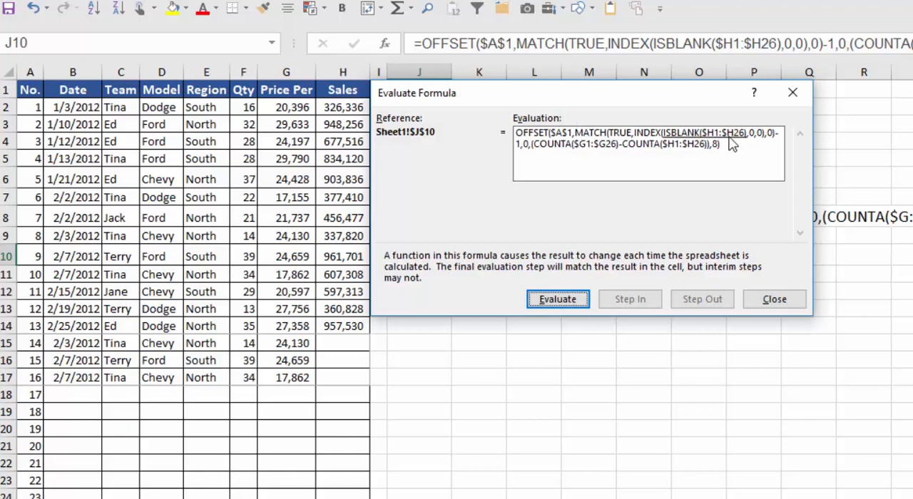
{"action": "mouse_move", "coordinate": [765, 142]}
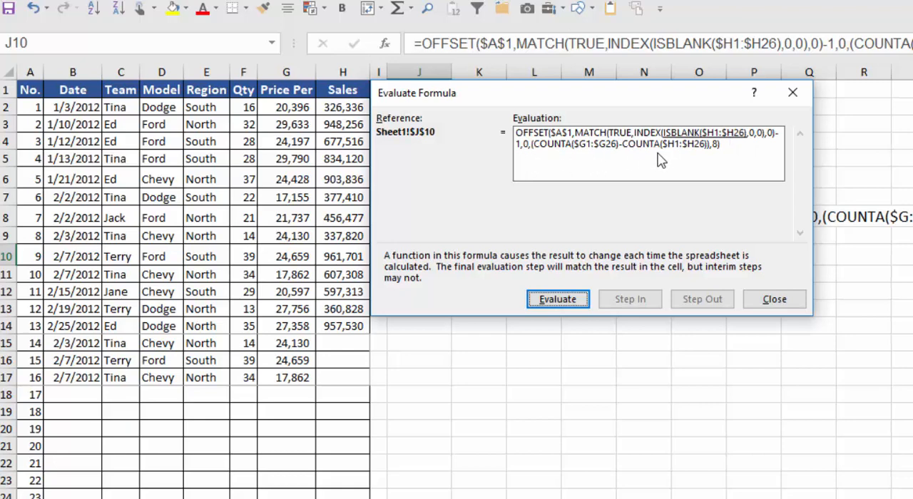
{"action": "mouse_move", "coordinate": [681, 321]}
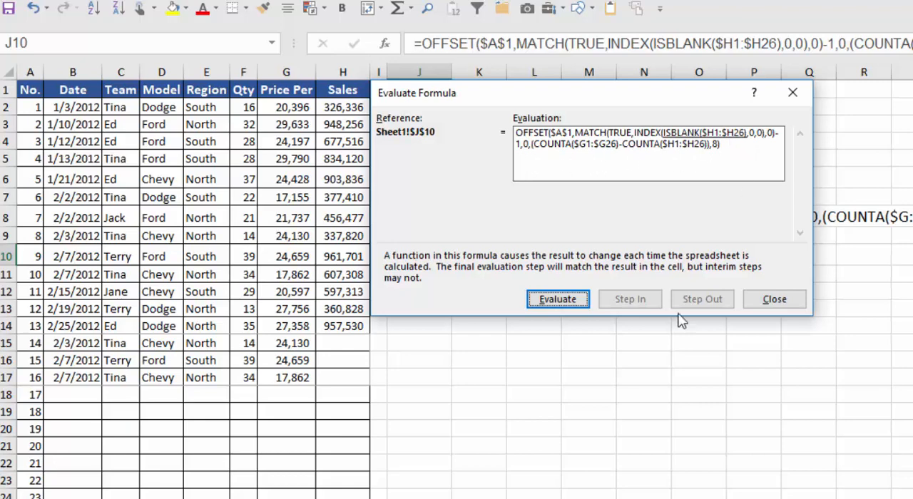
{"action": "mouse_move", "coordinate": [634, 150]}
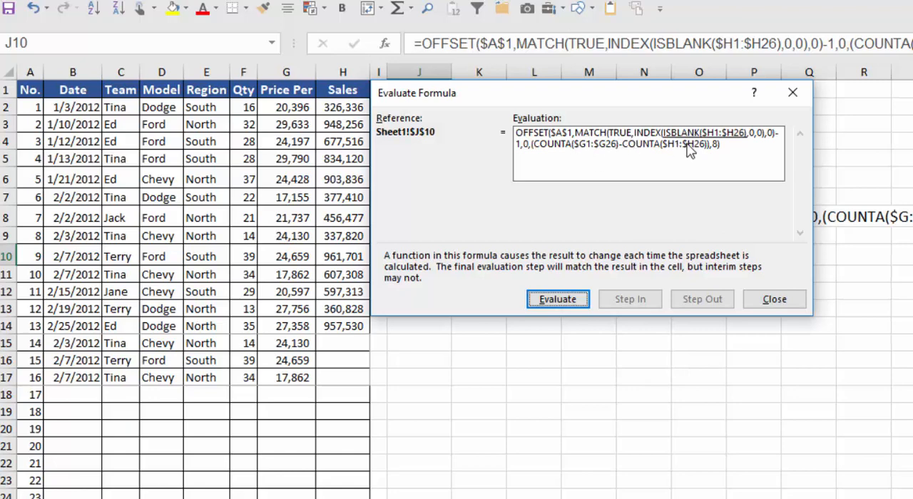
{"action": "mouse_move", "coordinate": [731, 148]}
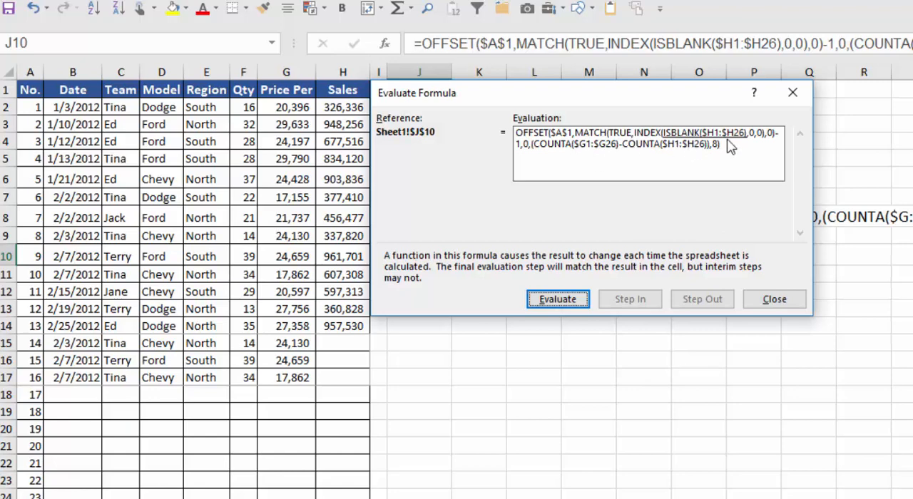
{"action": "mouse_move", "coordinate": [638, 148]}
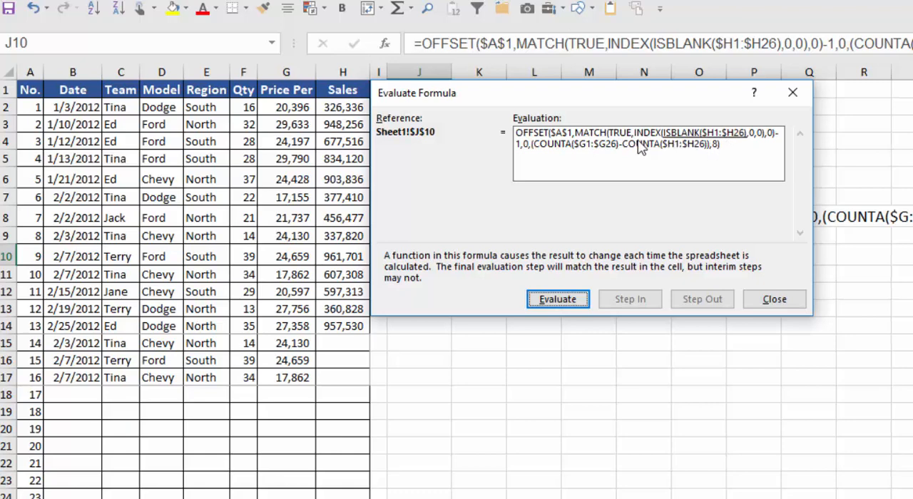
{"action": "mouse_move", "coordinate": [699, 130]}
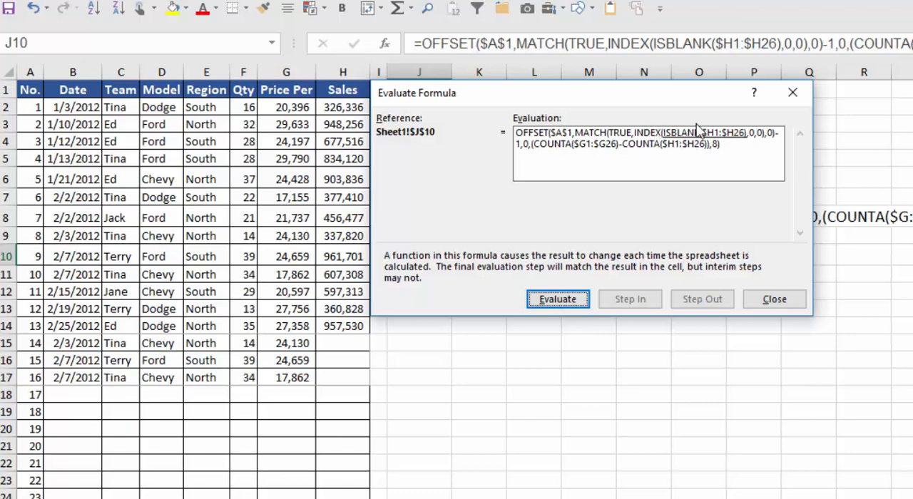
{"action": "mouse_move", "coordinate": [681, 146]}
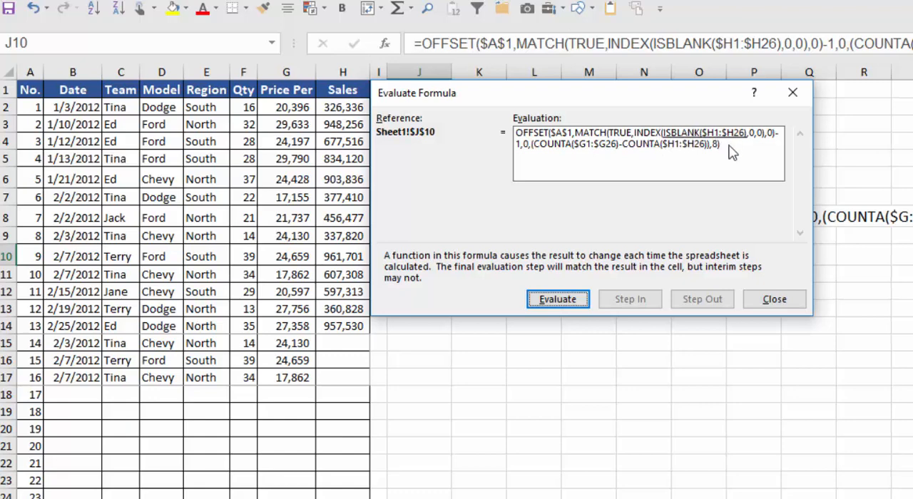
Step: Step through ISBLANK, INDEX, MATCH (15→14), and COUNTA 17 minus 14 giving 3
{"action": "left_click", "coordinate": [558, 299]}
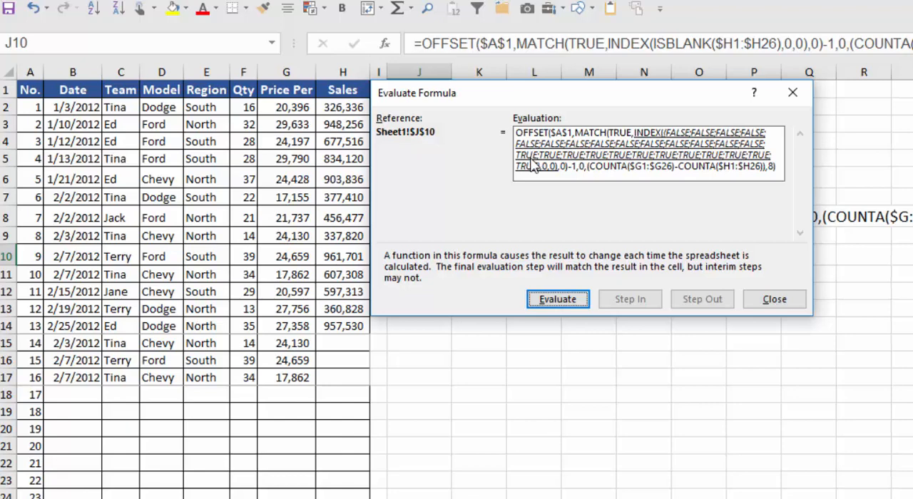
{"action": "mouse_move", "coordinate": [539, 177]}
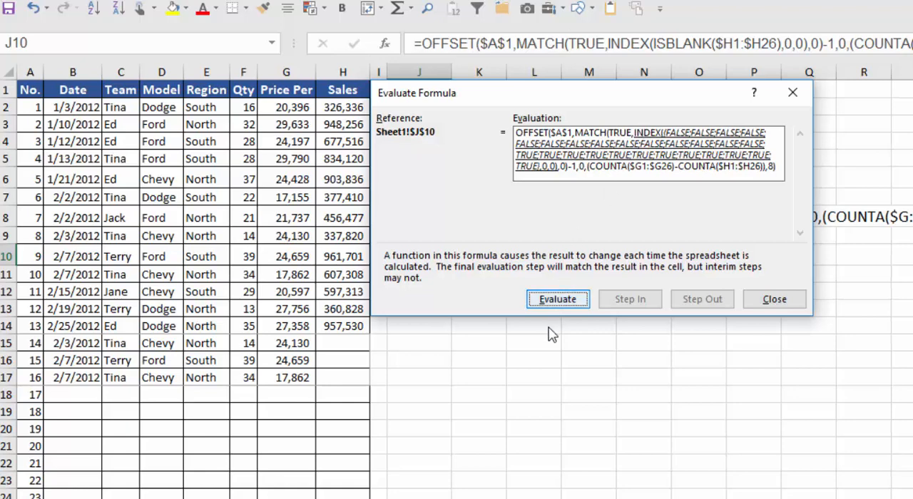
{"action": "left_click", "coordinate": [557, 298]}
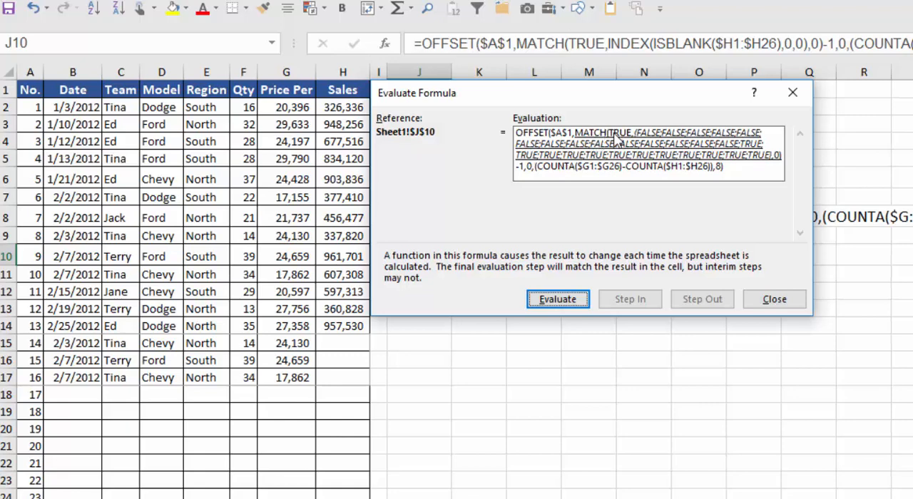
{"action": "mouse_move", "coordinate": [777, 146]}
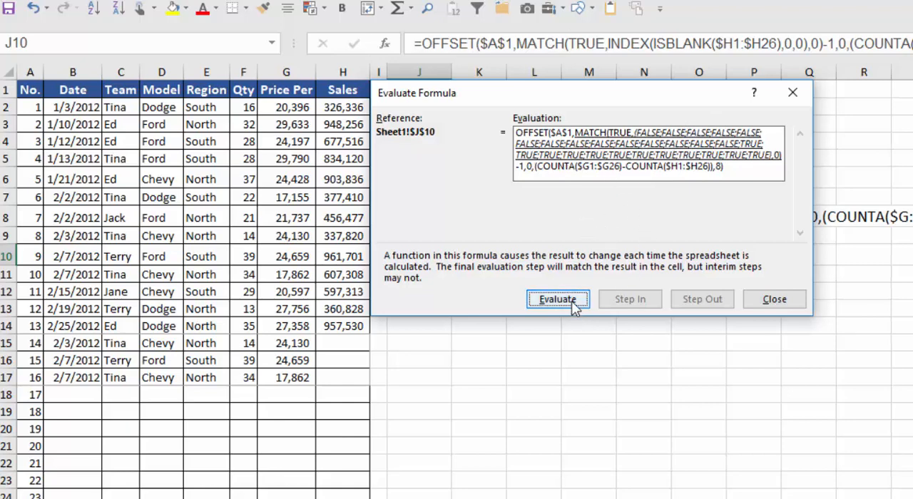
{"action": "left_click", "coordinate": [558, 299]}
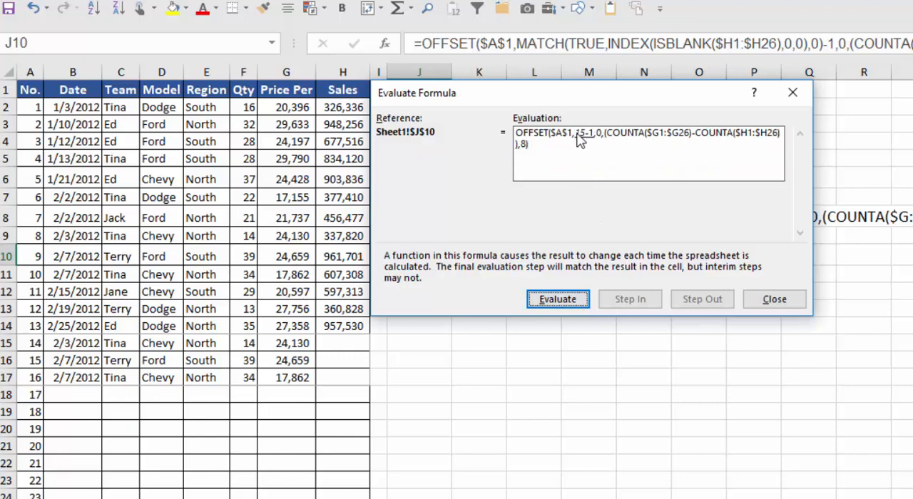
{"action": "mouse_move", "coordinate": [583, 140]}
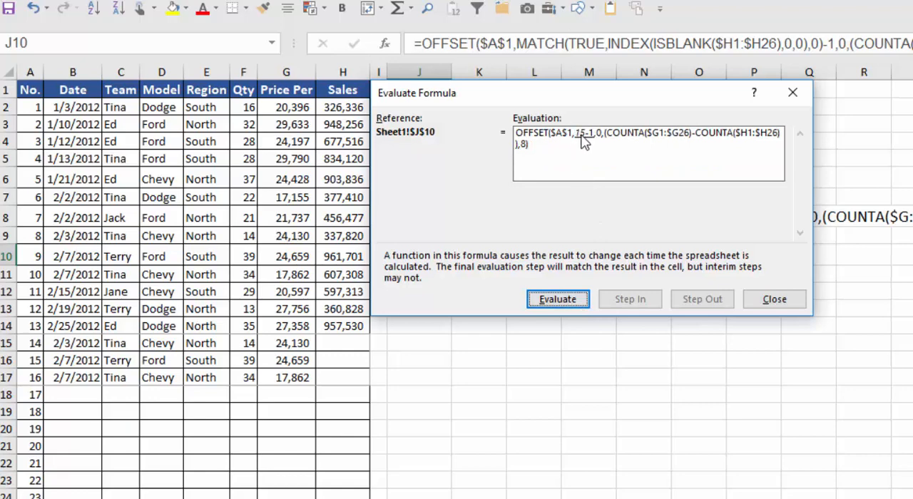
{"action": "mouse_move", "coordinate": [34, 344]}
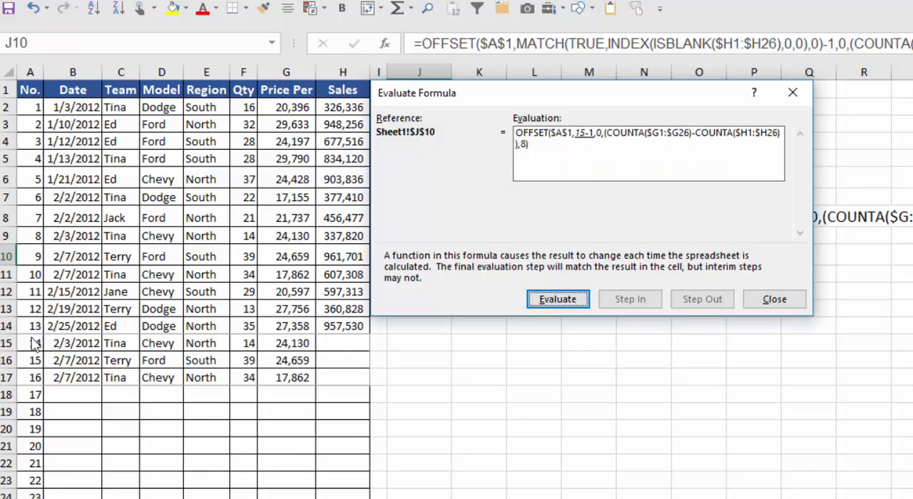
{"action": "mouse_move", "coordinate": [350, 336]}
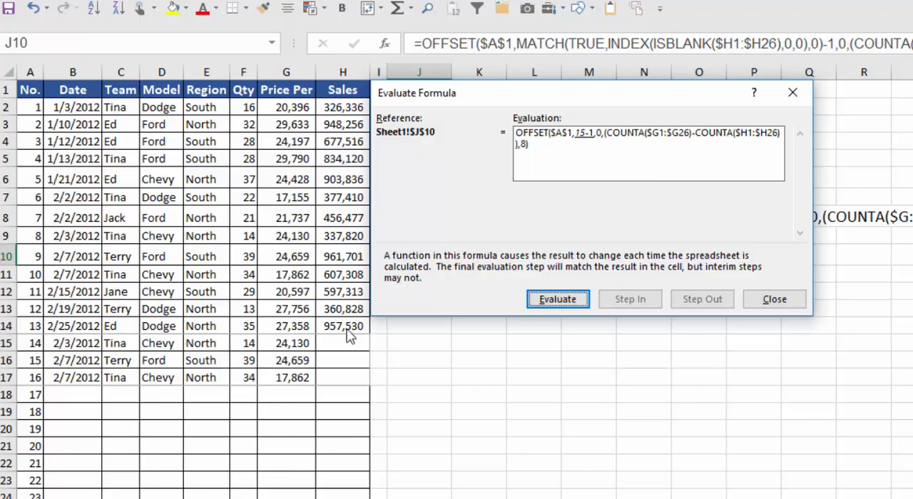
{"action": "mouse_move", "coordinate": [348, 348]}
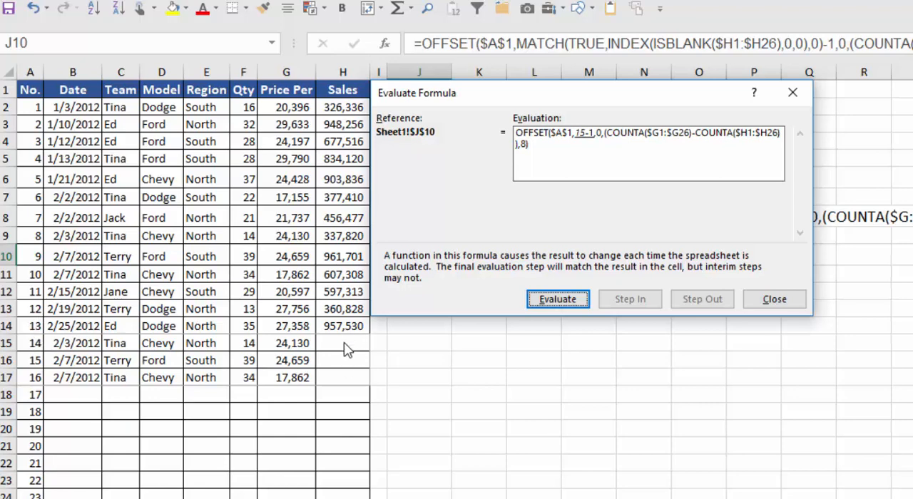
{"action": "mouse_move", "coordinate": [408, 230]}
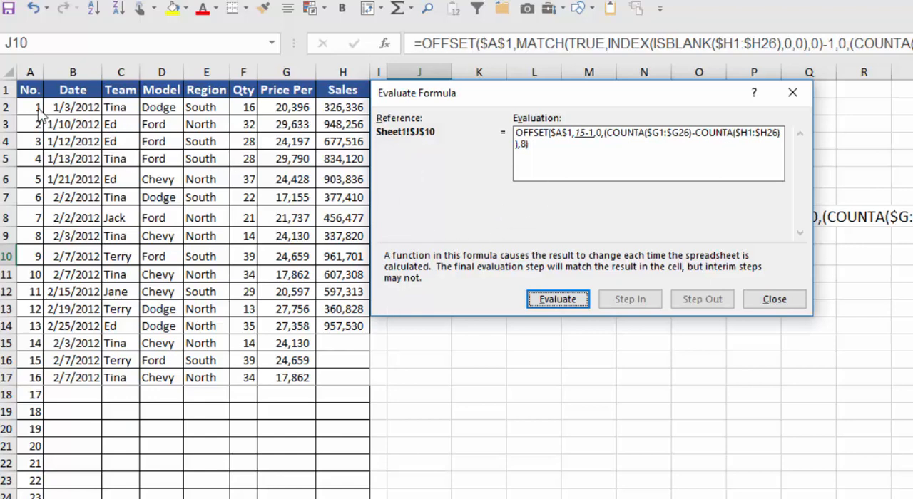
{"action": "mouse_move", "coordinate": [27, 368]}
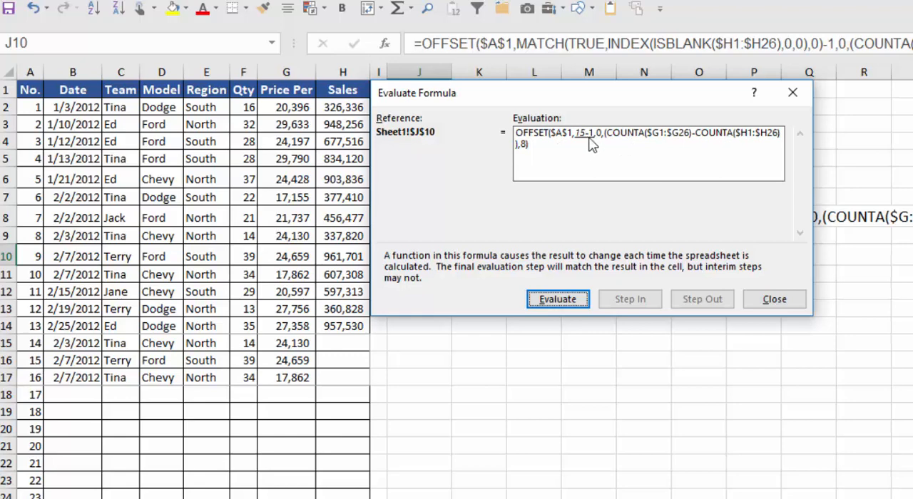
{"action": "left_click", "coordinate": [558, 299]}
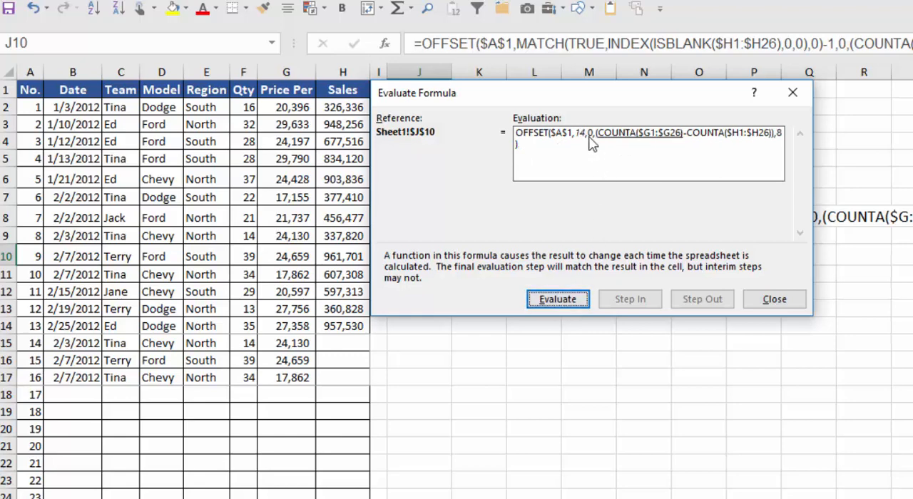
{"action": "mouse_move", "coordinate": [585, 140]}
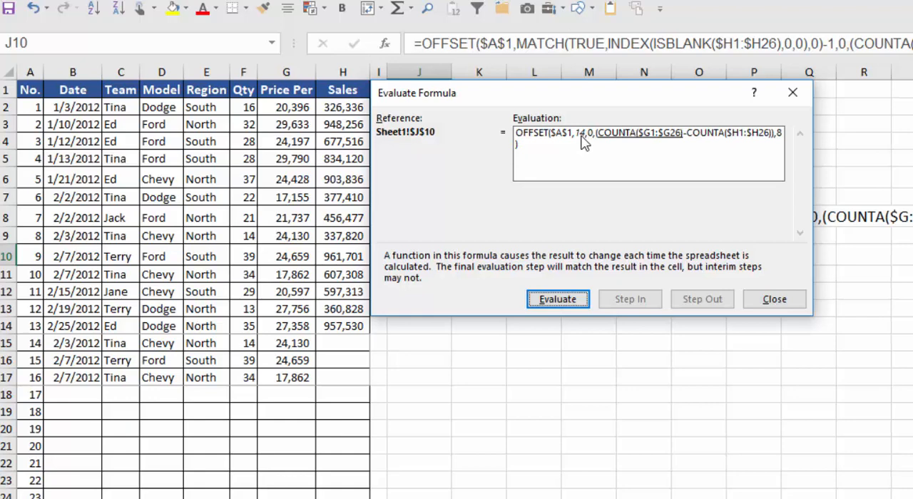
{"action": "mouse_move", "coordinate": [564, 140]}
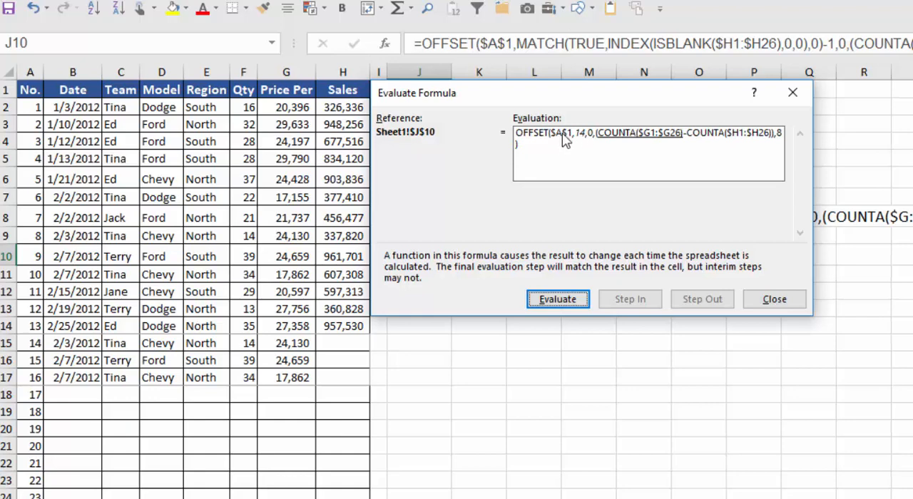
{"action": "mouse_move", "coordinate": [584, 143]}
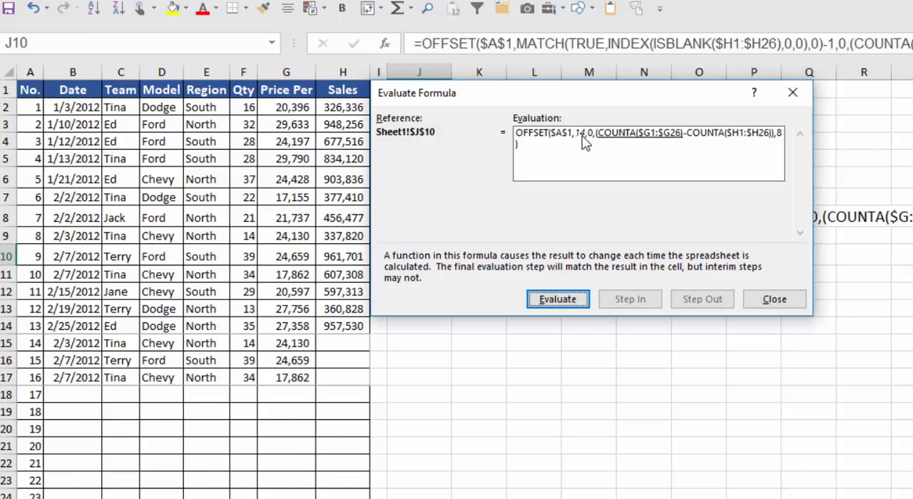
{"action": "mouse_move", "coordinate": [587, 141]}
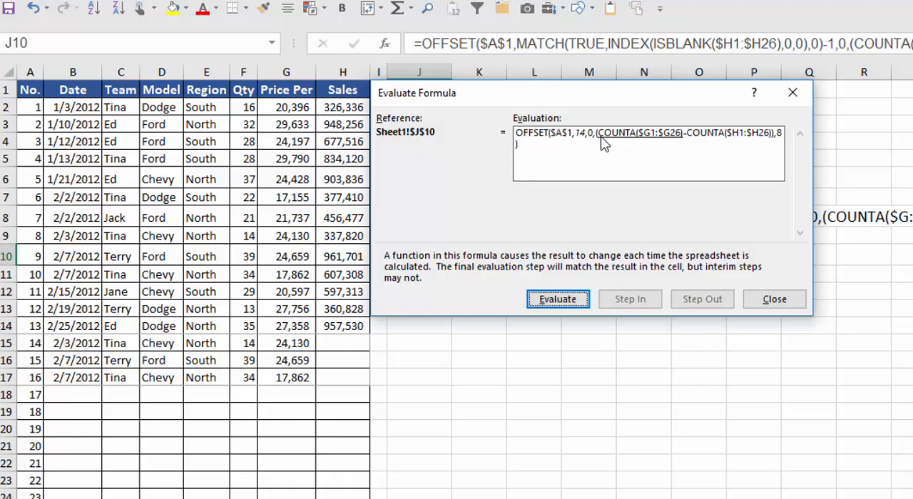
{"action": "mouse_move", "coordinate": [677, 140]}
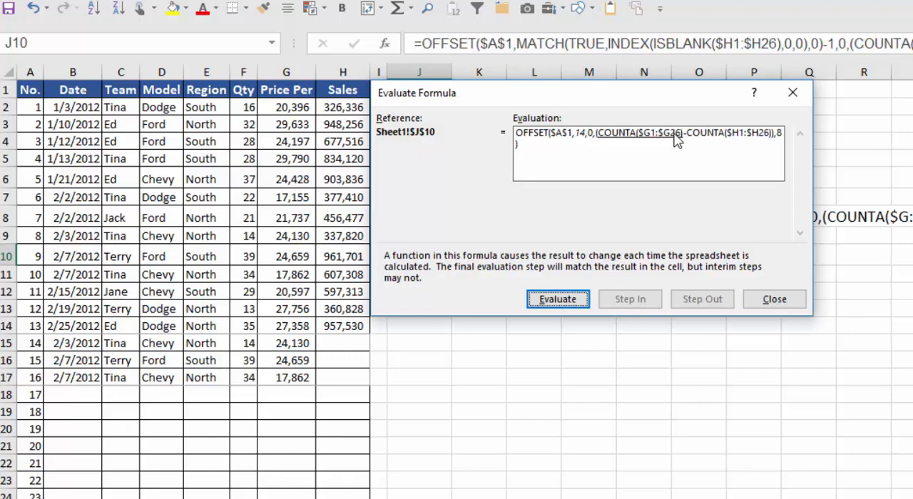
{"action": "left_click", "coordinate": [558, 299]}
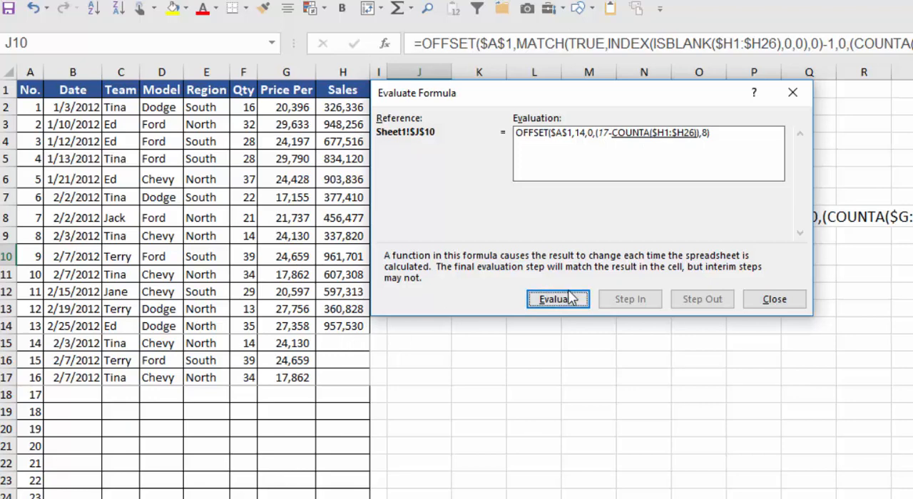
{"action": "left_click", "coordinate": [558, 298]}
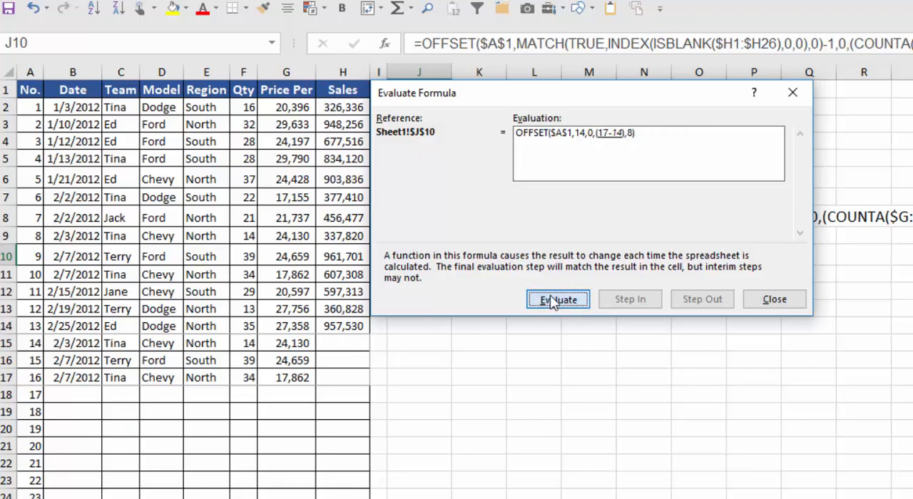
{"action": "left_click", "coordinate": [557, 299]}
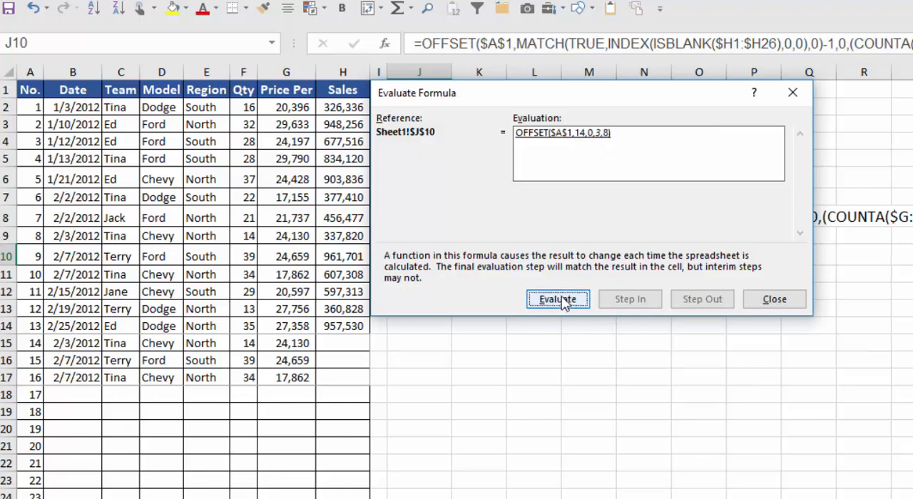
{"action": "mouse_move", "coordinate": [557, 144]}
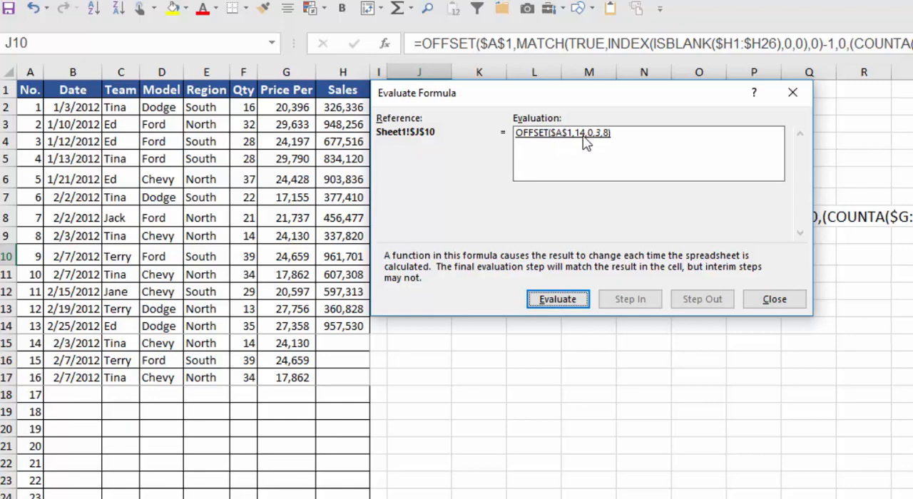
{"action": "mouse_move", "coordinate": [590, 140]}
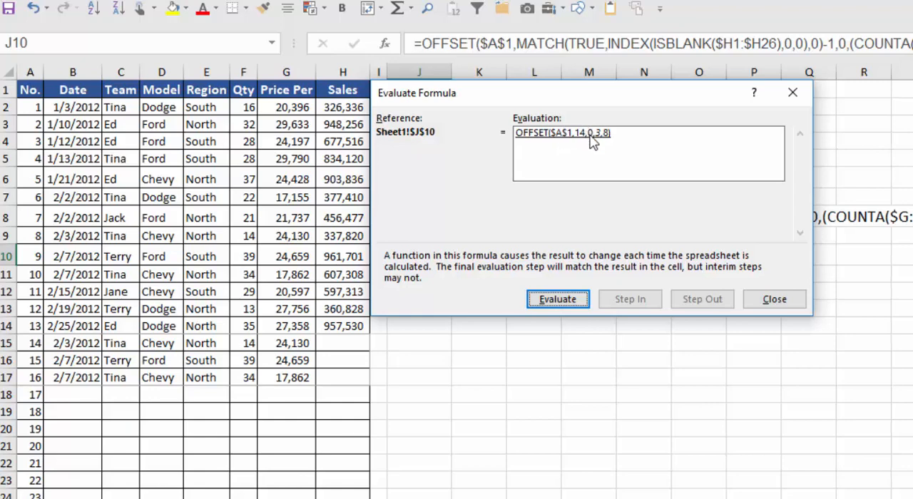
{"action": "mouse_move", "coordinate": [598, 141]}
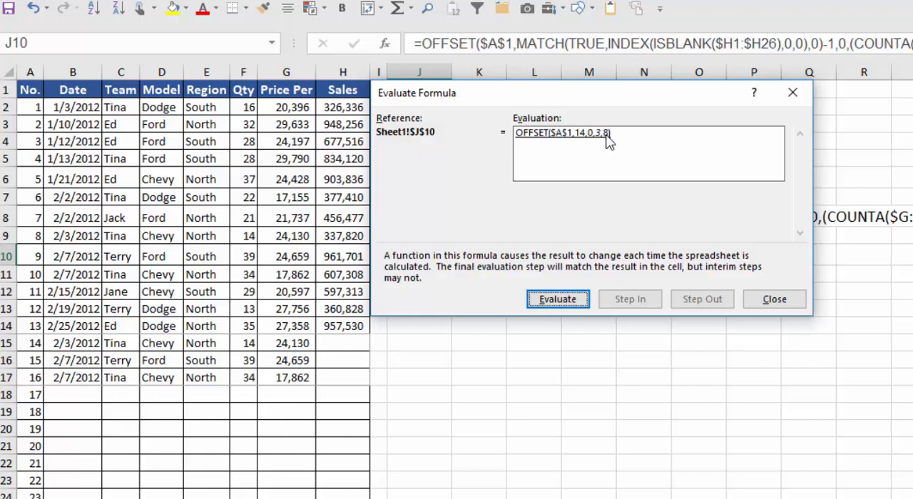
{"action": "mouse_move", "coordinate": [802, 350]}
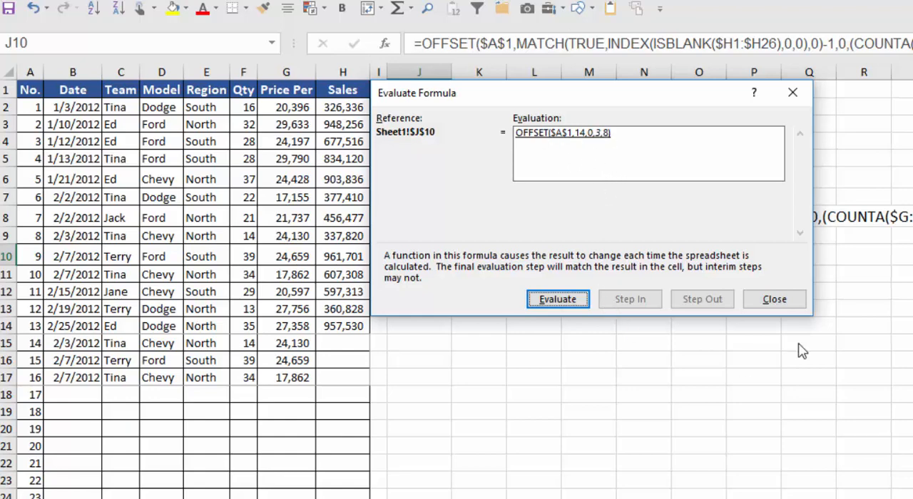
Step: Re-evaluate J10: MATCH gives 10→9, COUNTA 17 minus 9 gives height 8
{"action": "left_click", "coordinate": [773, 299]}
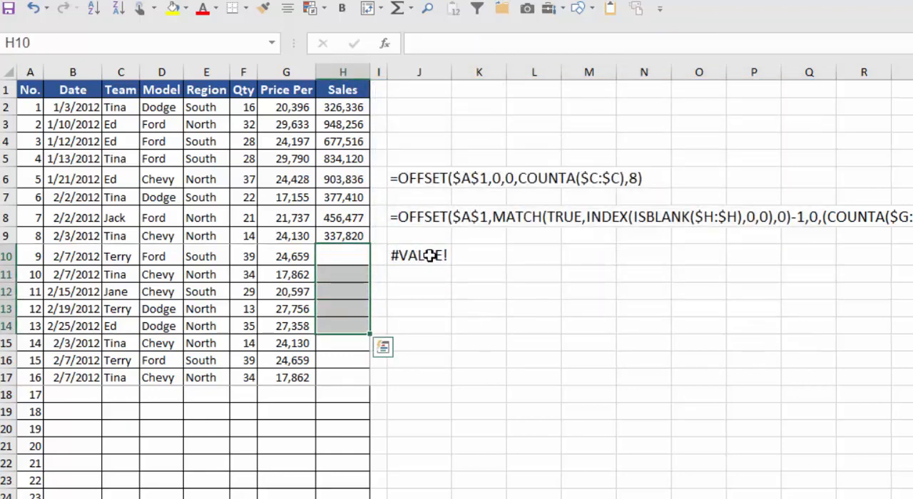
{"action": "left_click", "coordinate": [419, 256]}
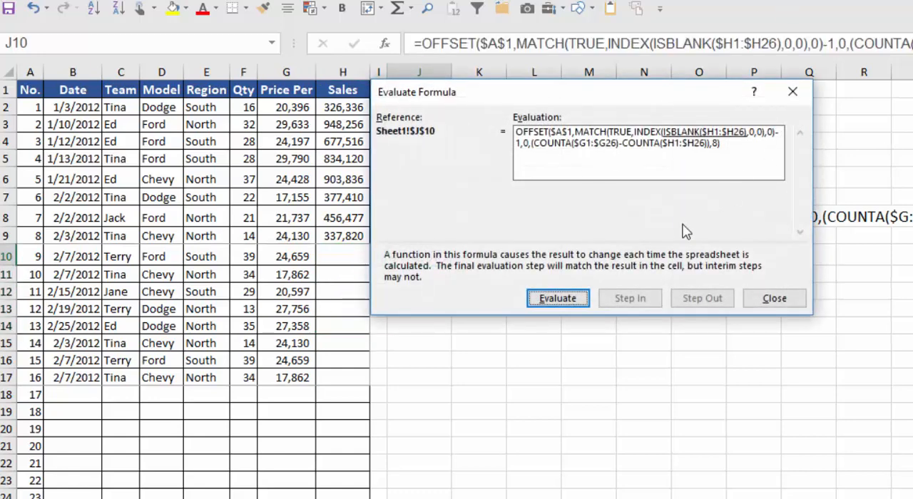
{"action": "left_click", "coordinate": [558, 298]}
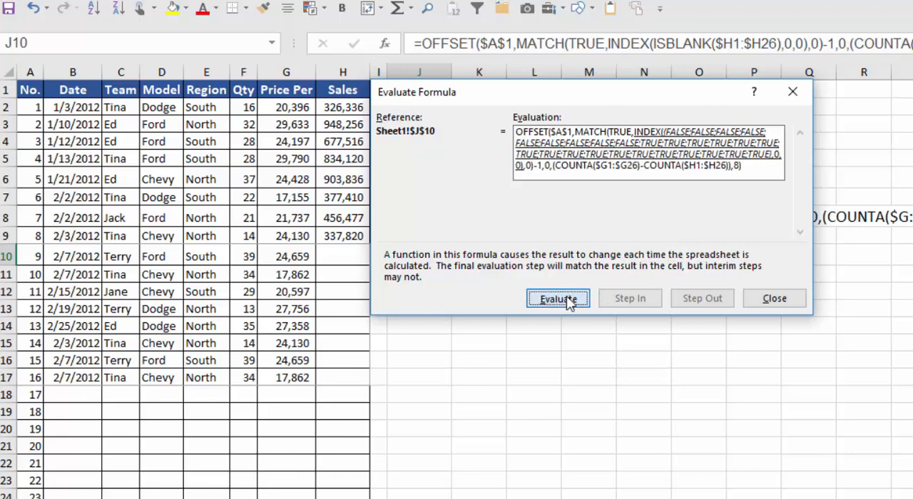
{"action": "left_click", "coordinate": [558, 298]}
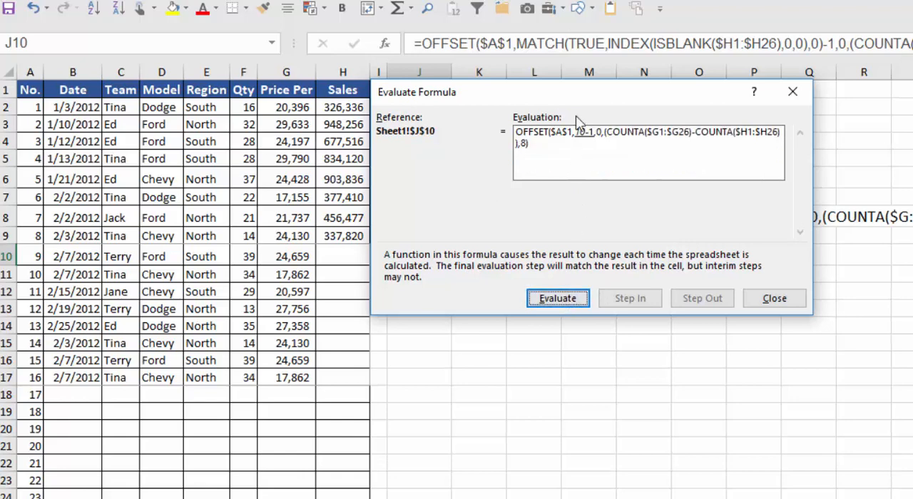
{"action": "mouse_move", "coordinate": [575, 155]}
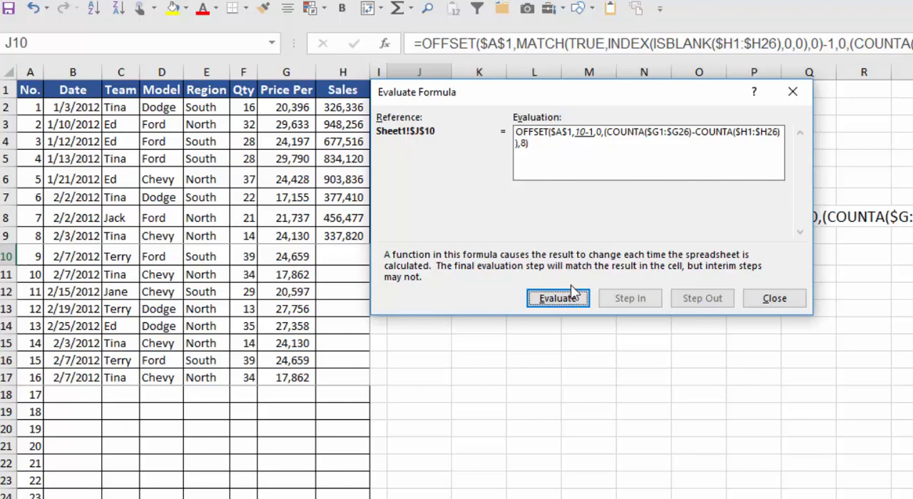
{"action": "left_click", "coordinate": [557, 298]}
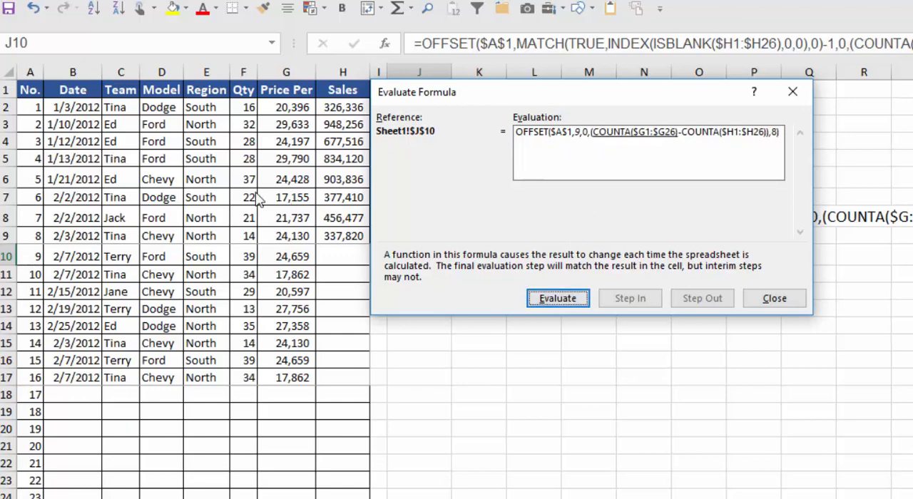
{"action": "mouse_move", "coordinate": [136, 257]}
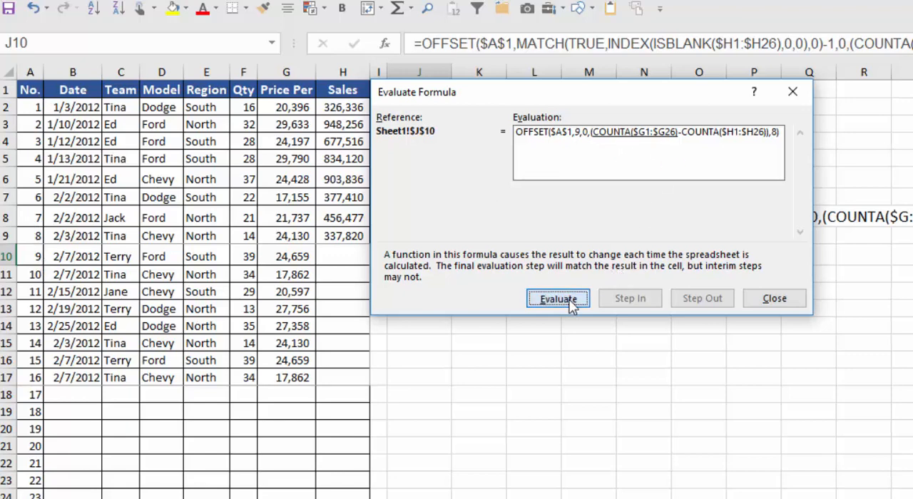
{"action": "left_click", "coordinate": [557, 298]}
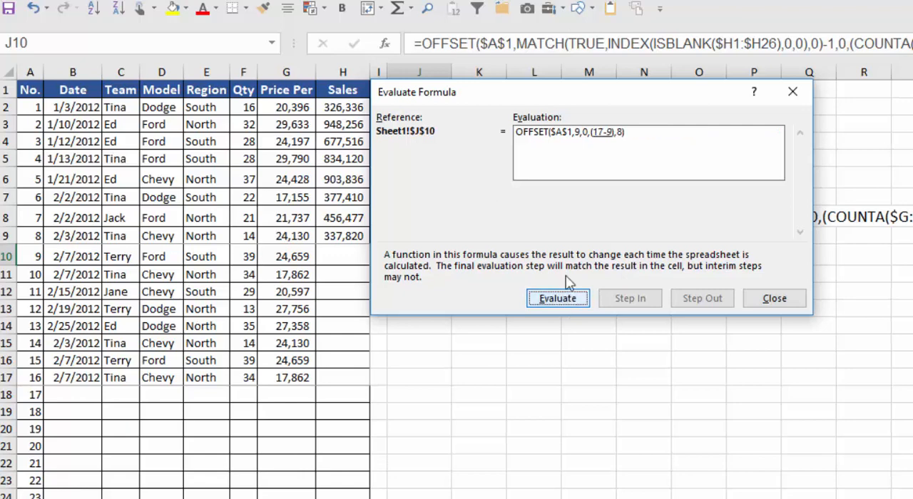
{"action": "left_click", "coordinate": [558, 298]}
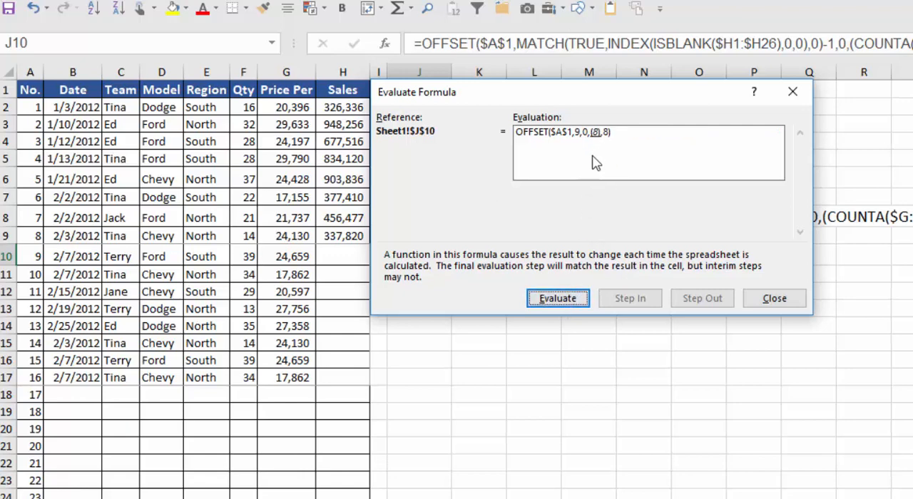
{"action": "left_click", "coordinate": [557, 299]}
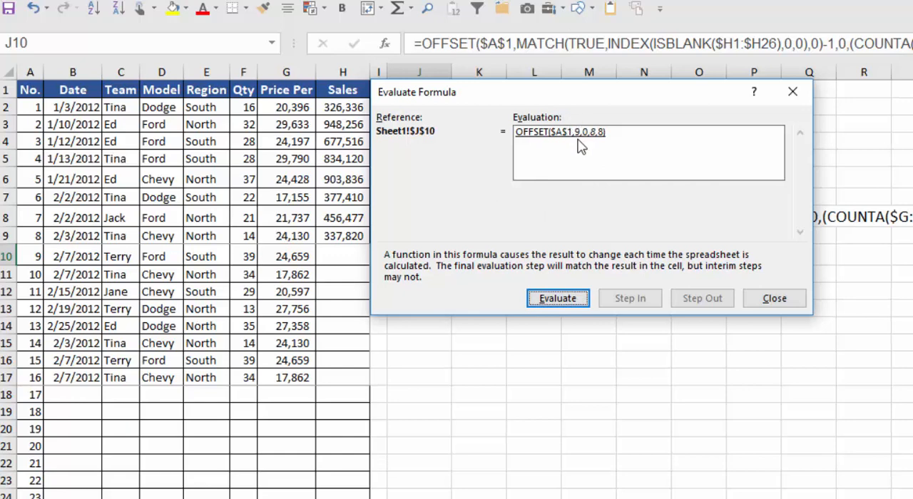
{"action": "mouse_move", "coordinate": [583, 142]}
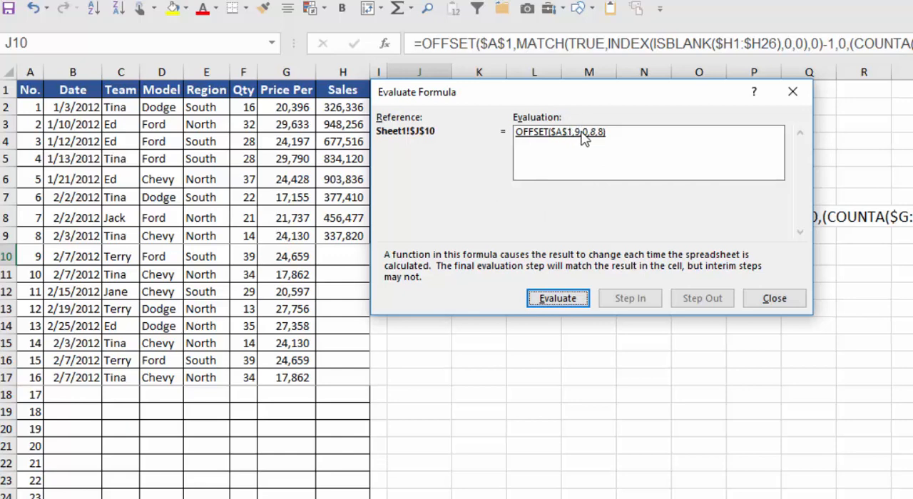
{"action": "mouse_move", "coordinate": [588, 141]}
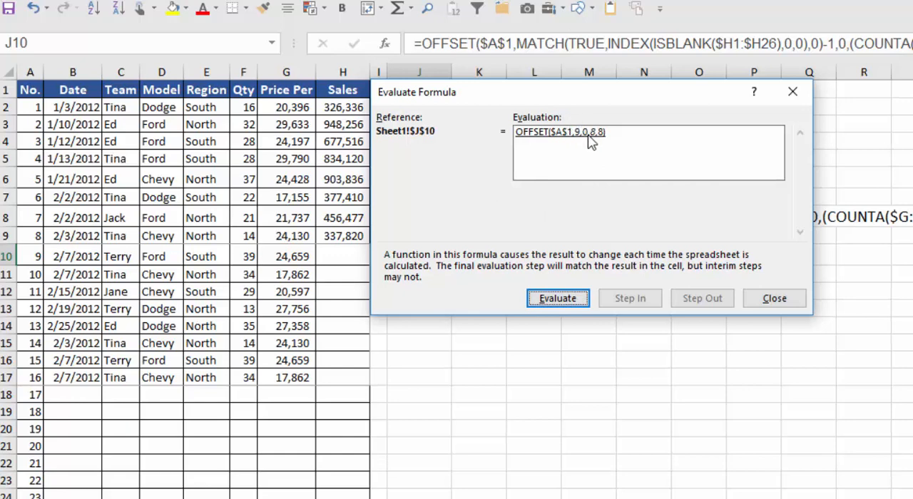
{"action": "mouse_move", "coordinate": [597, 138]}
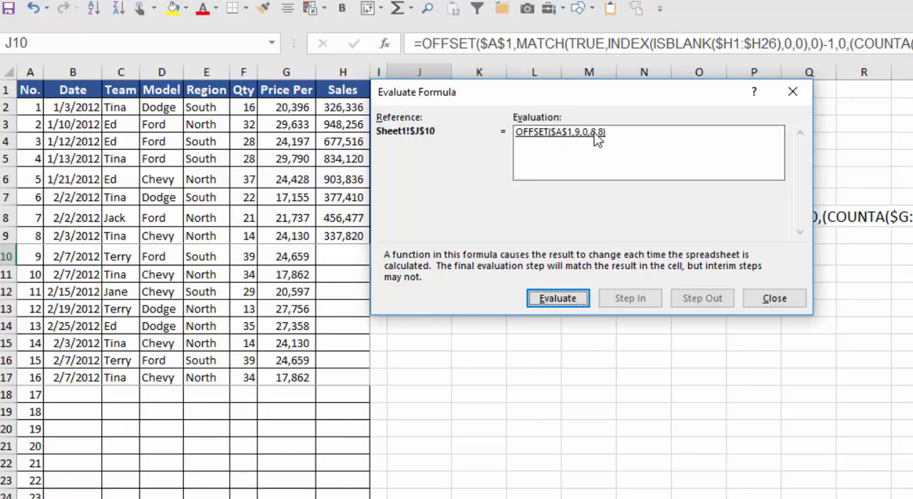
{"action": "mouse_move", "coordinate": [601, 140]}
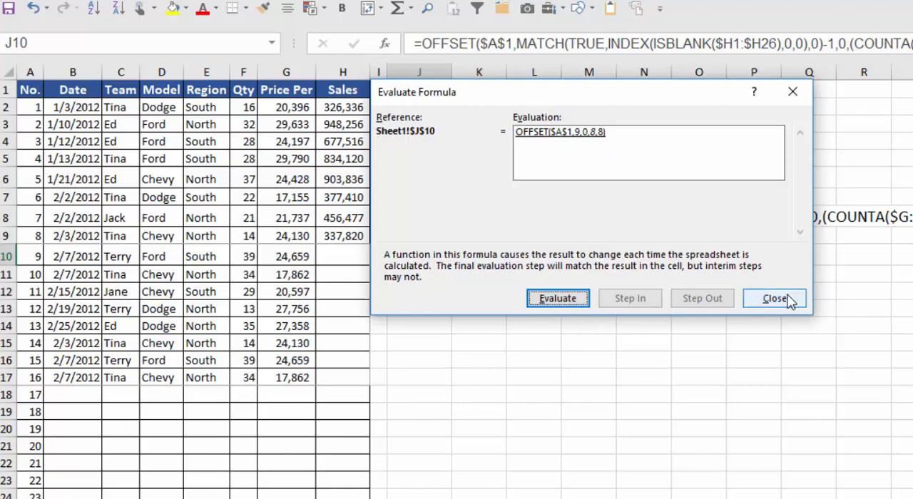
Step: Close Evaluate Formula and preview the printout showing only records 9–16
{"action": "left_click", "coordinate": [774, 298]}
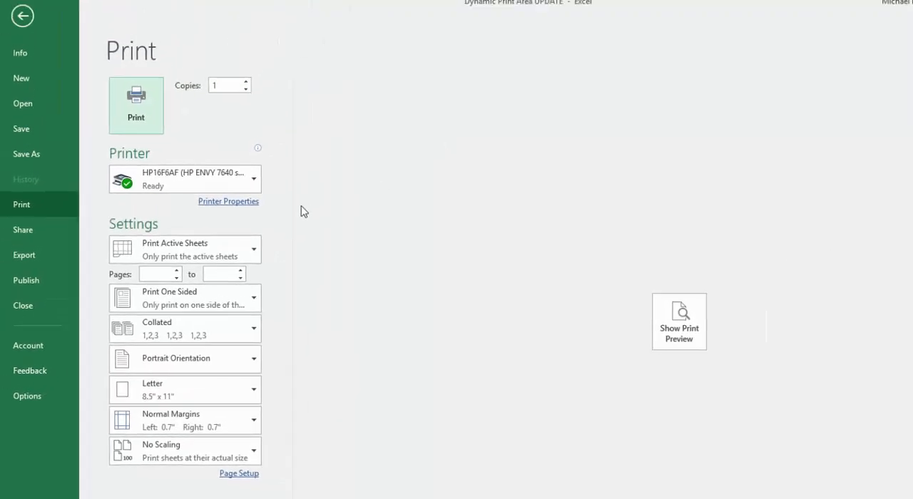
{"action": "left_click", "coordinate": [678, 321]}
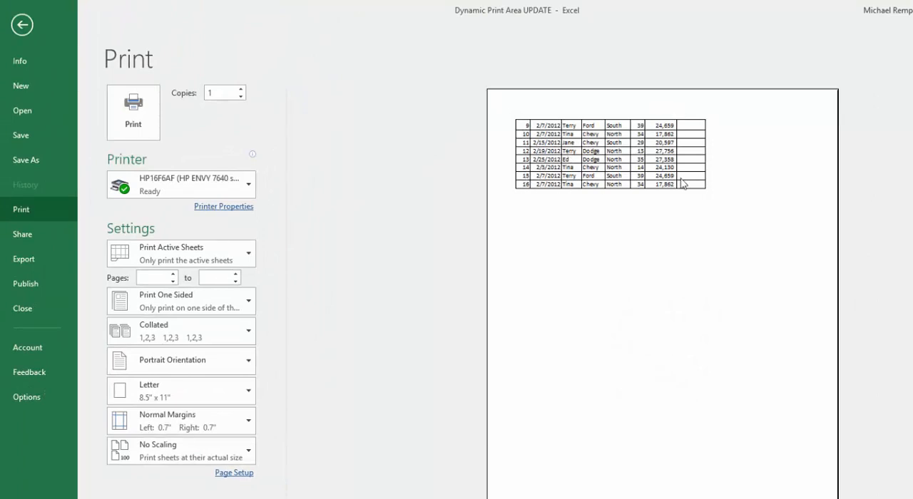
{"action": "left_click", "coordinate": [21, 24]}
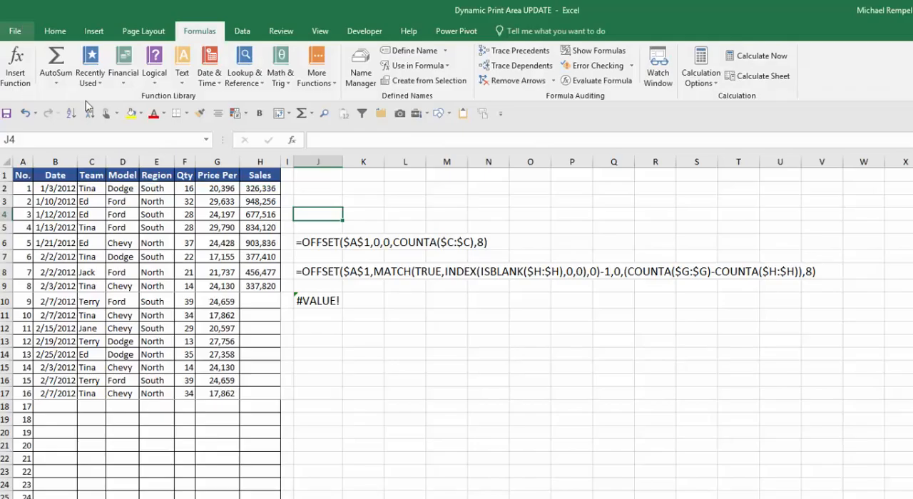
{"action": "mouse_move", "coordinate": [63, 447]}
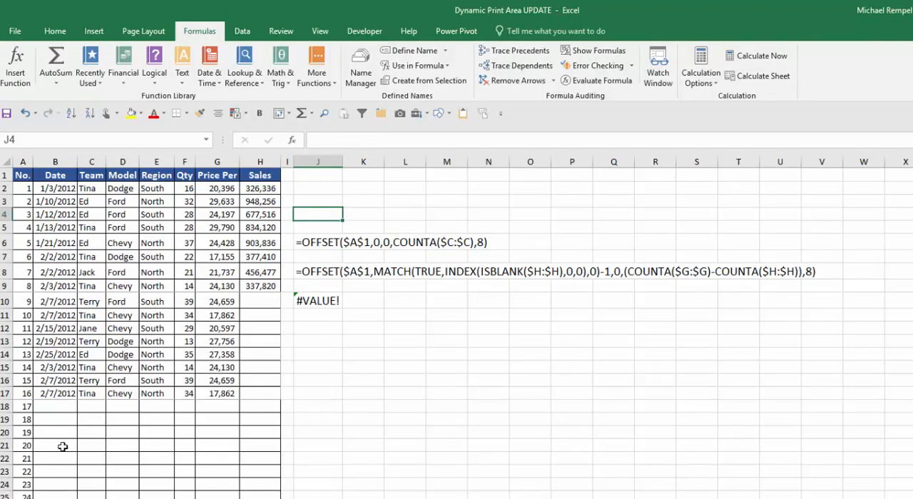